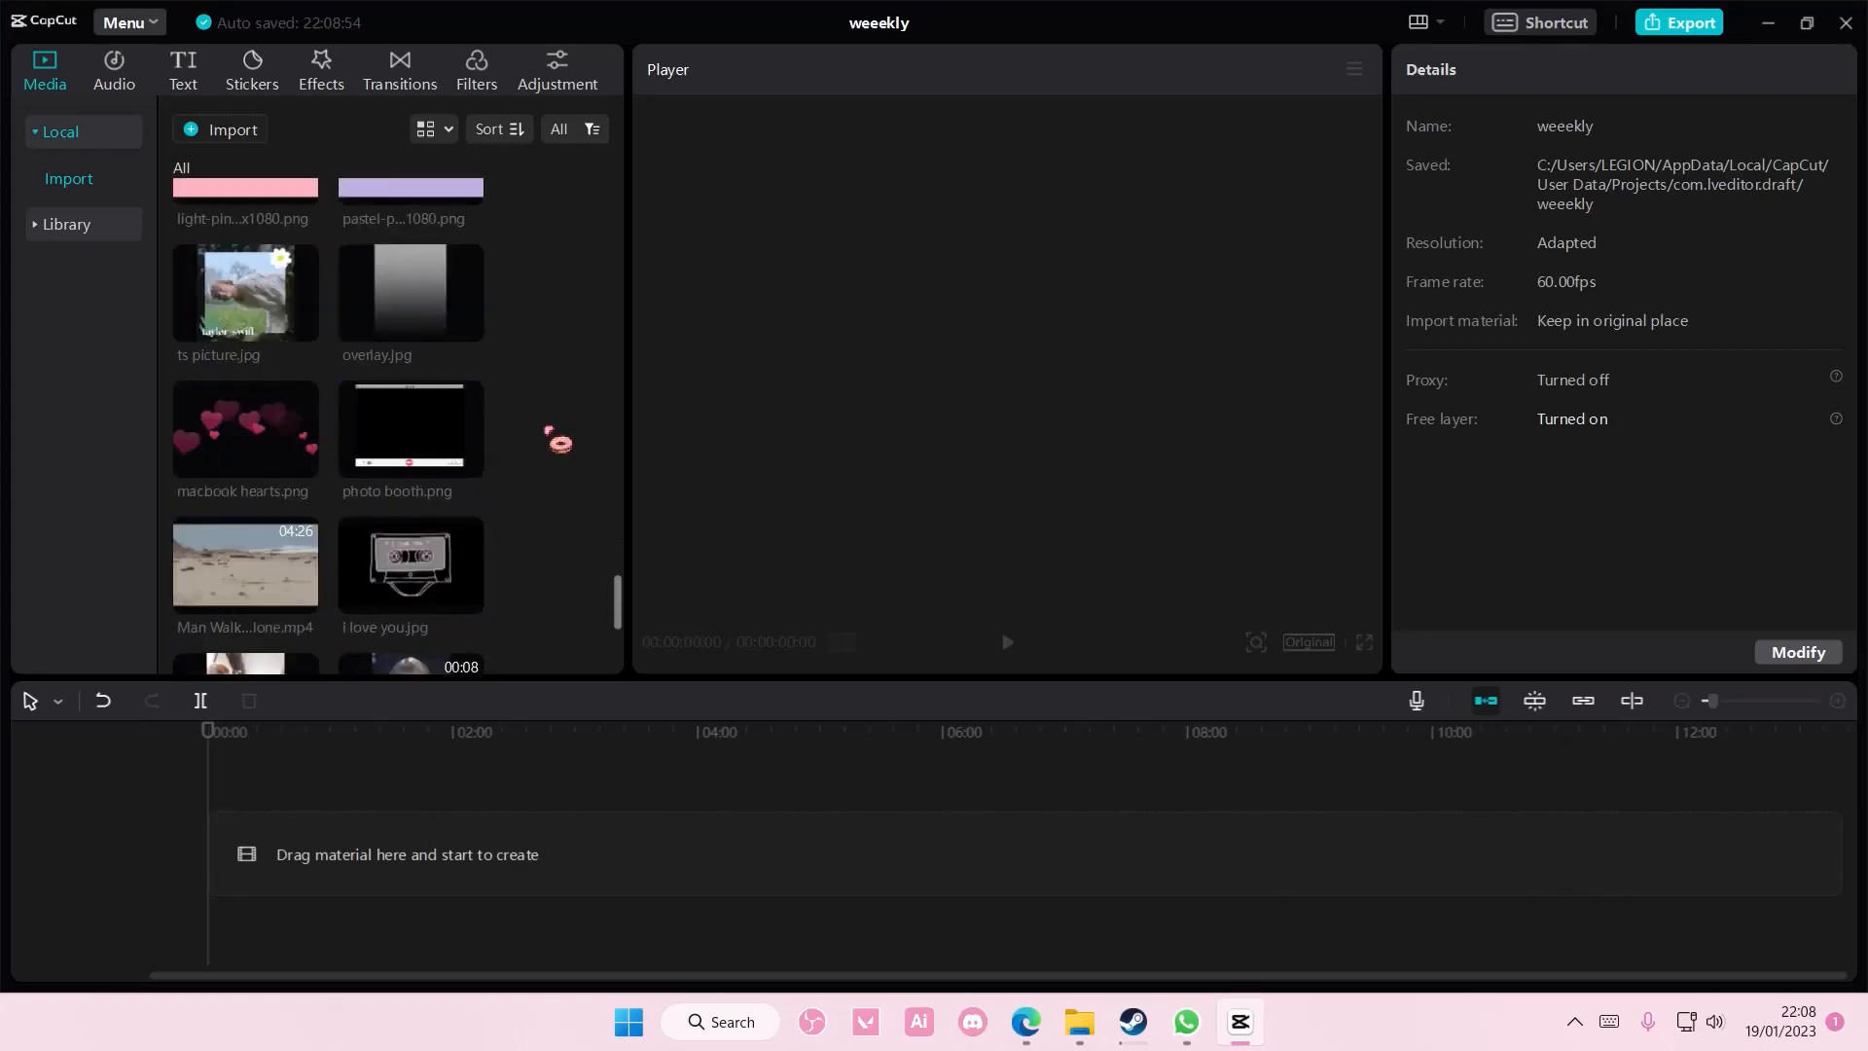
Add the Mountain Landscape Blue Sky clip to the timeline and mute its audio
scroll("down", 3)
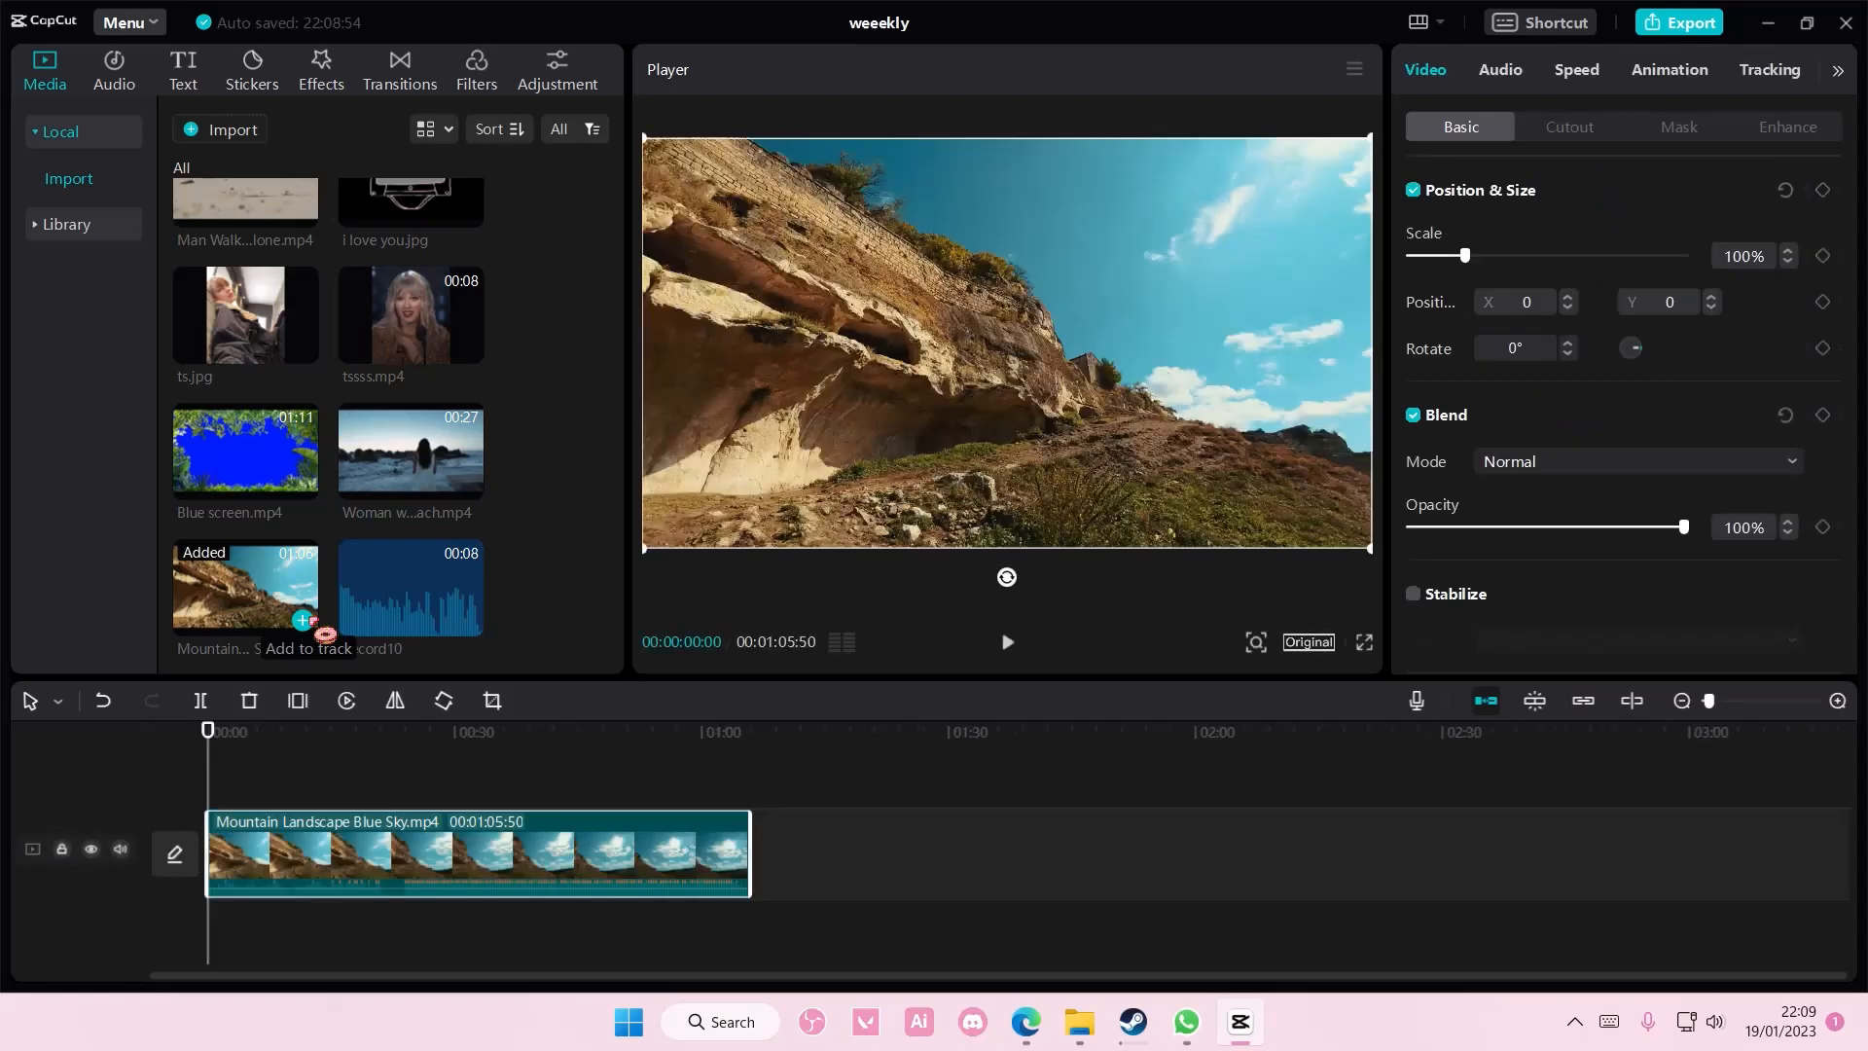
left_click(118, 849)
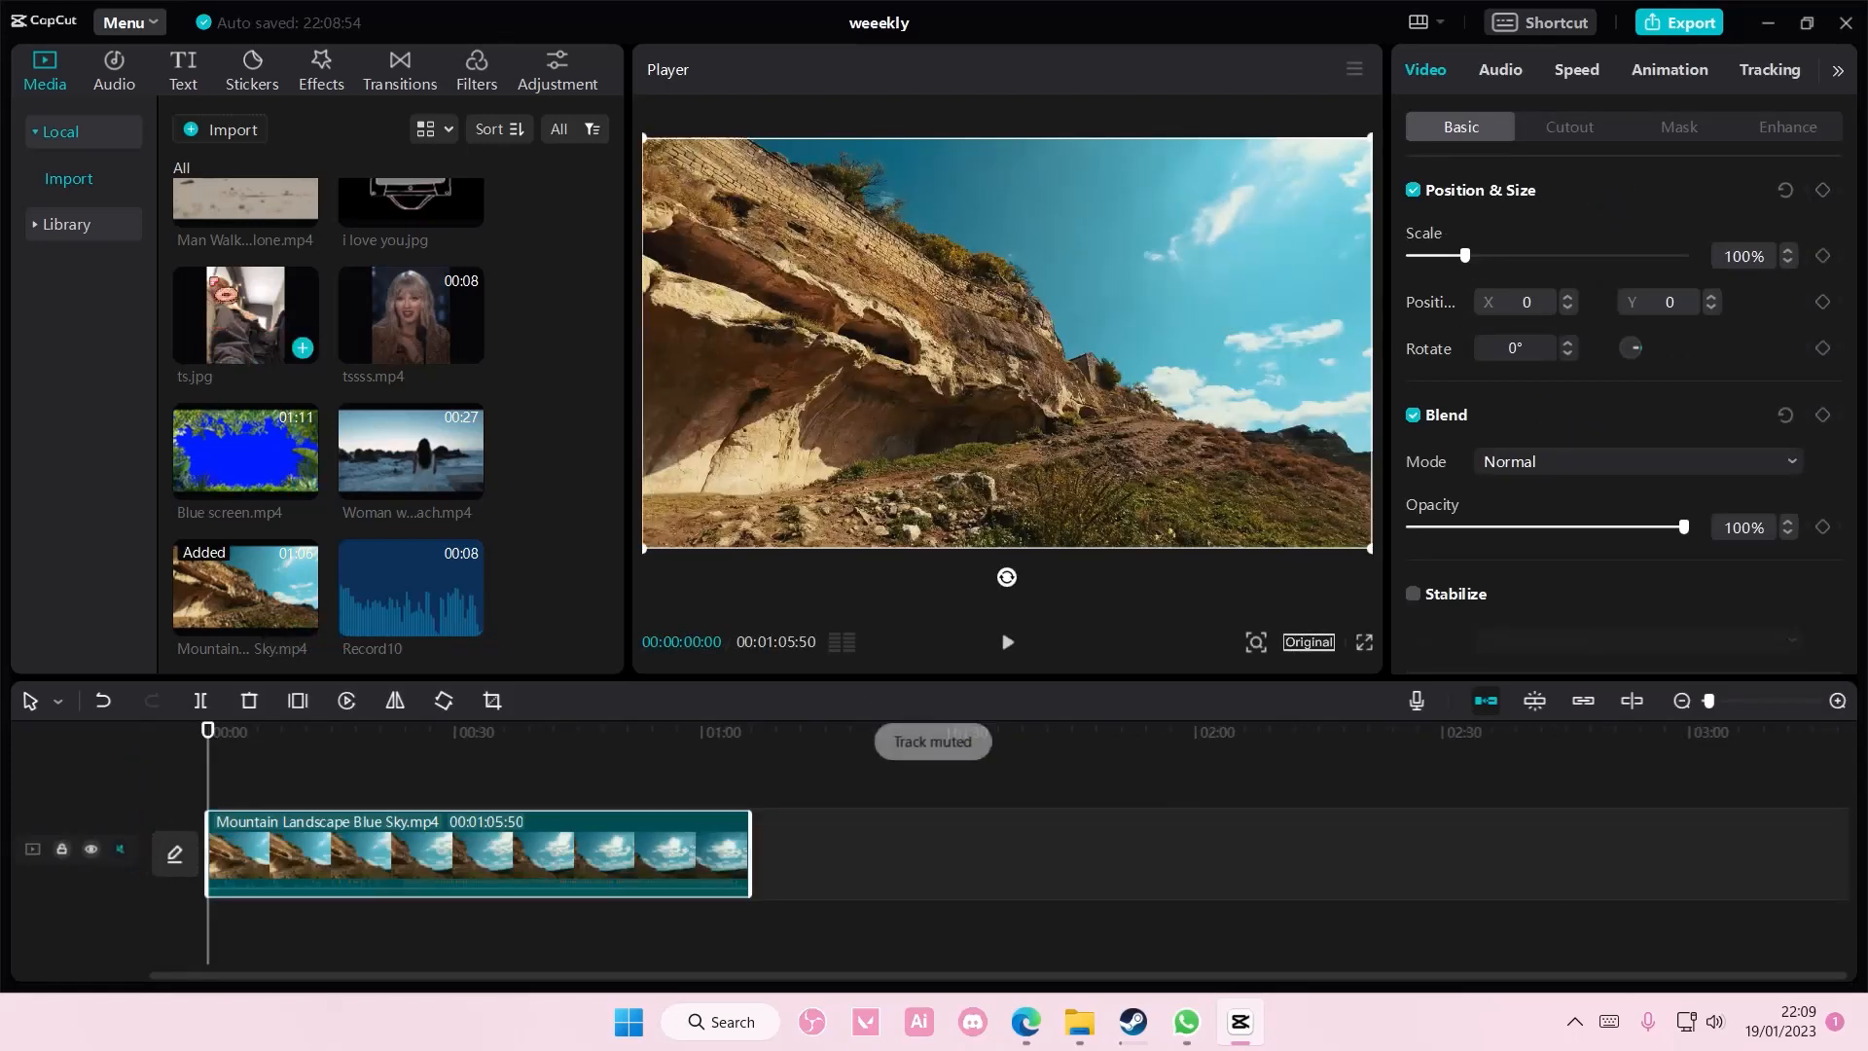
Add a default text layer reading BEAUTY in the AvenirNext font at a larger size
left_click(181, 70)
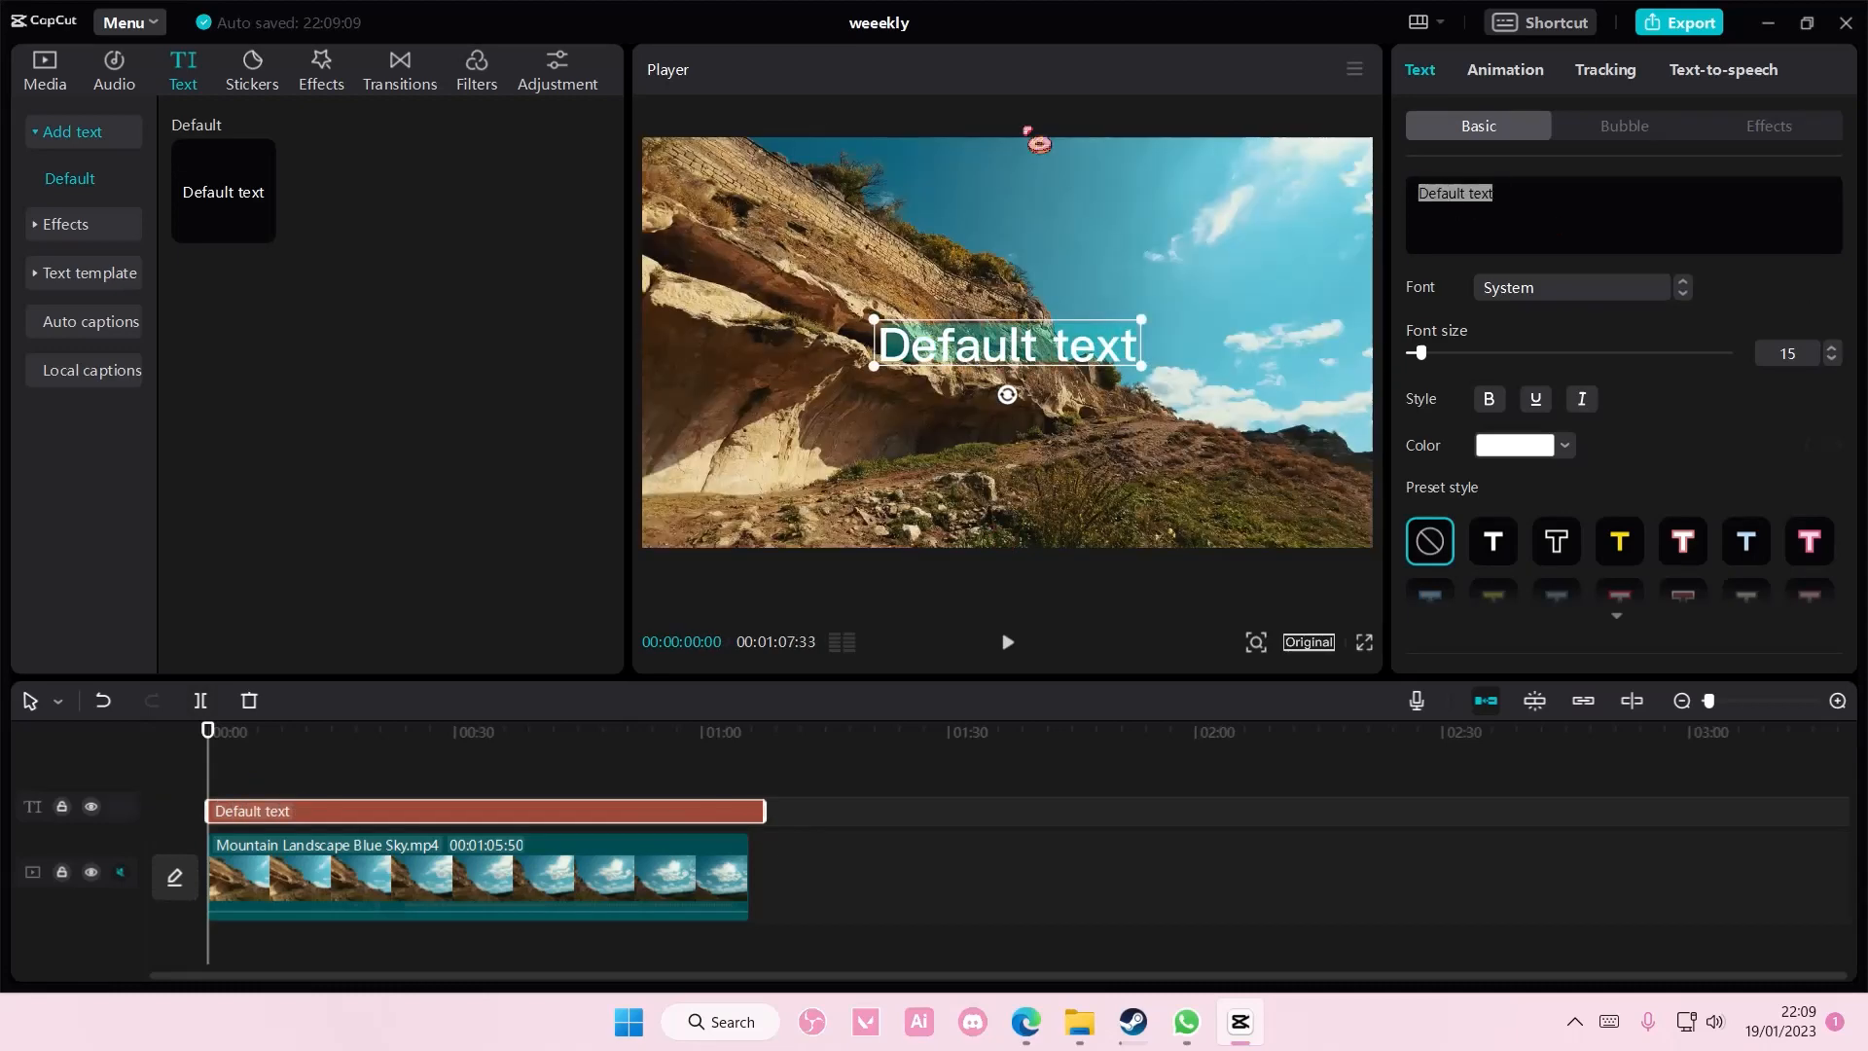
type("BEAUTY")
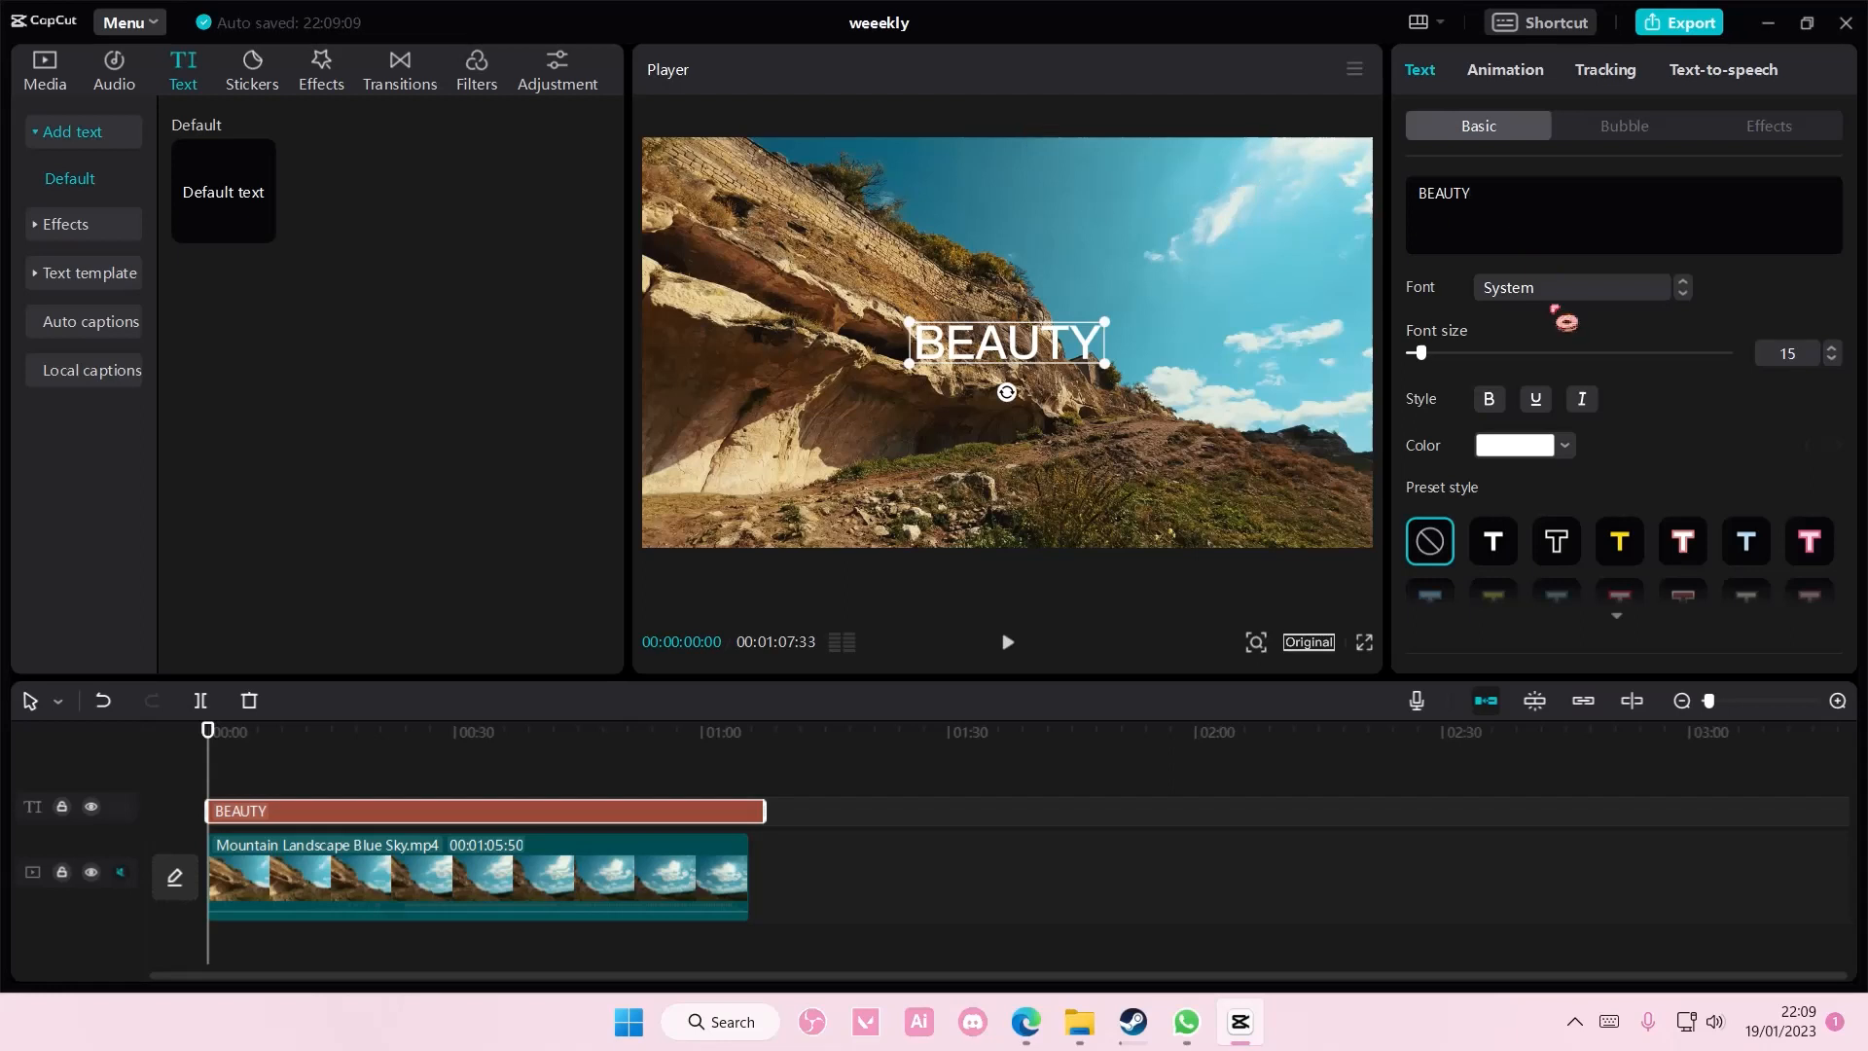
left_click(1566, 288)
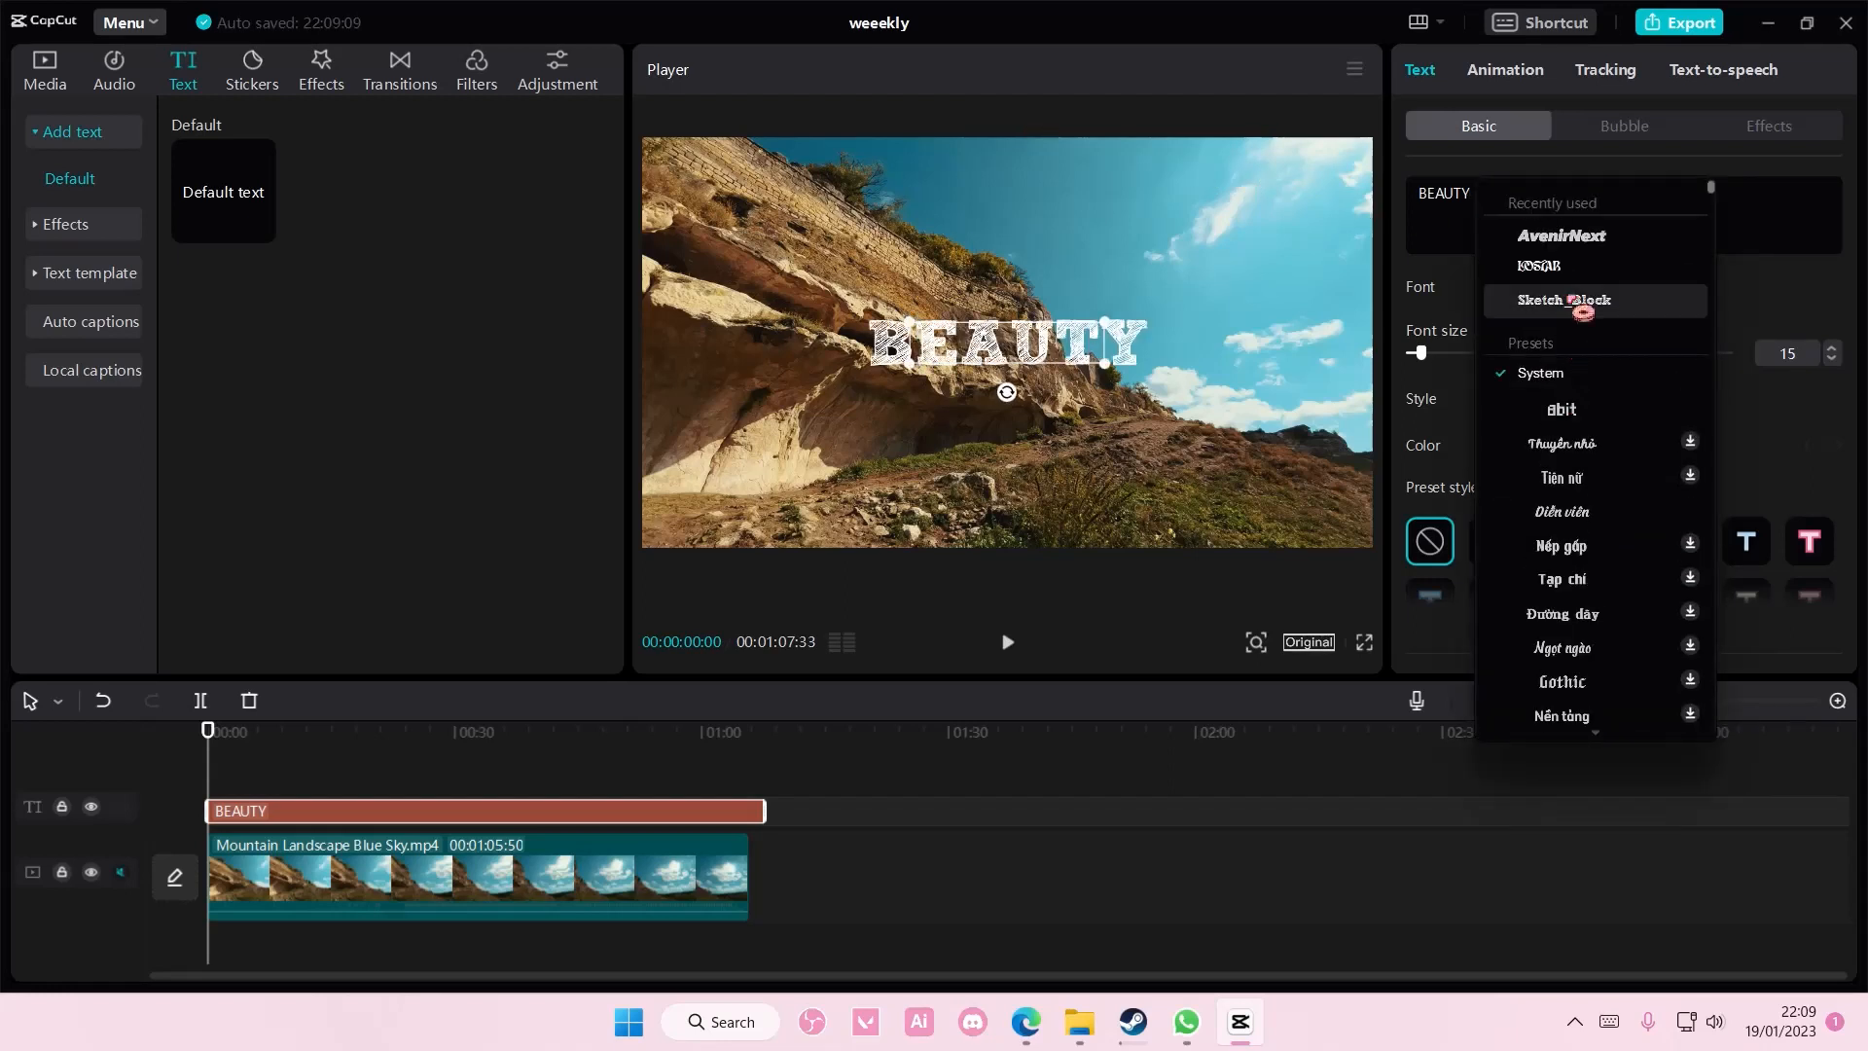
left_click(1559, 235)
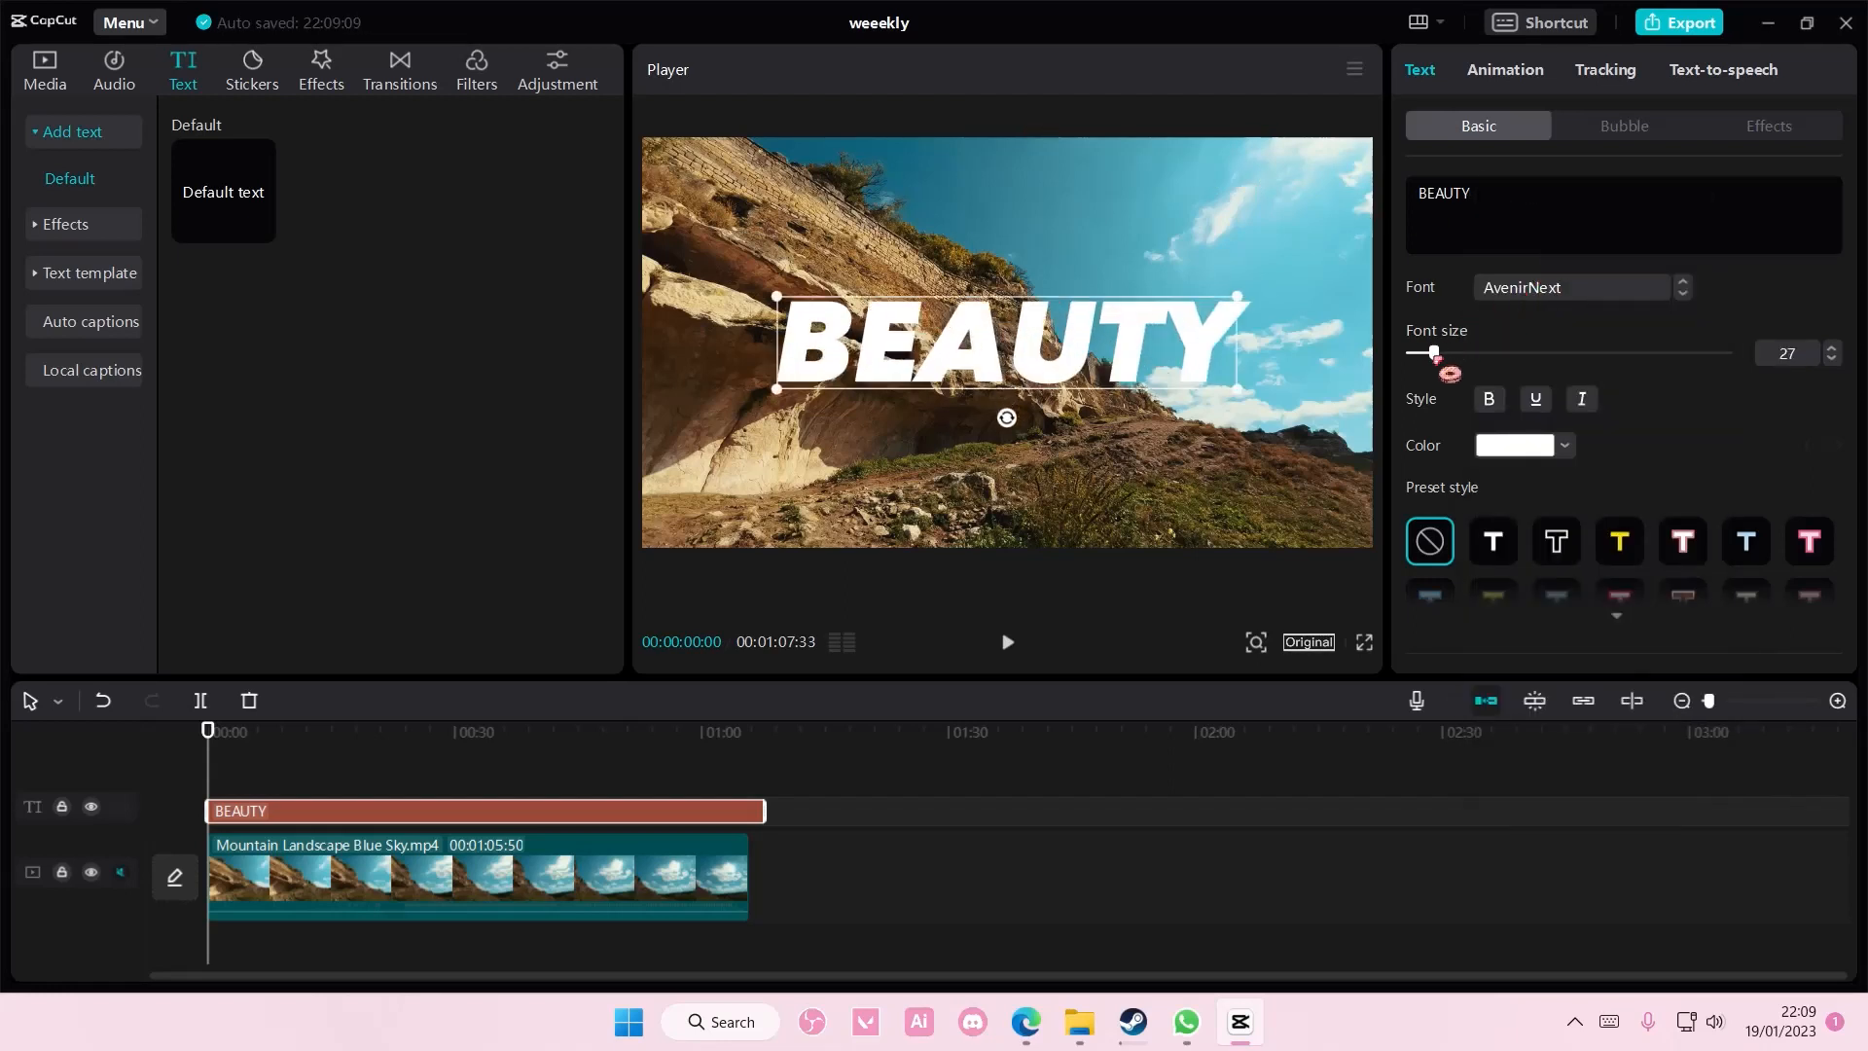
left_click(45, 70)
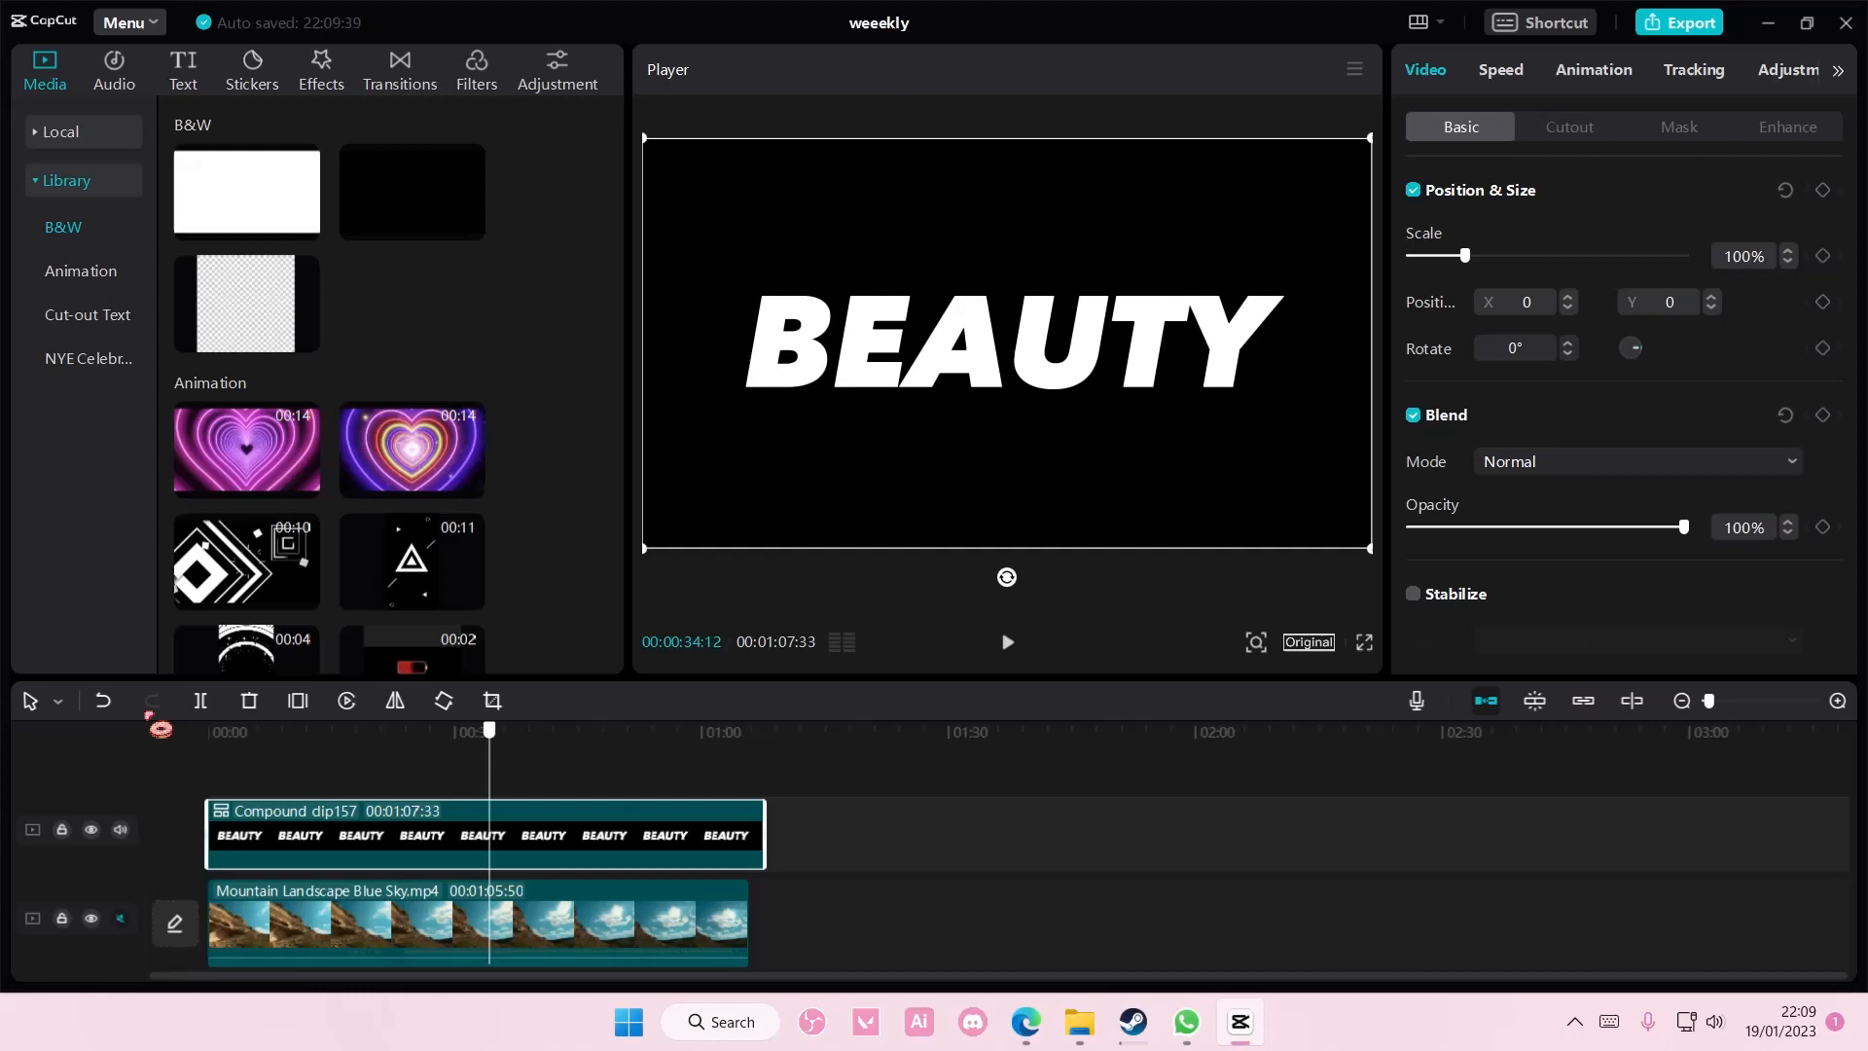
Set the compound clip's blend mode to Darken so the footage shows inside the letters
left_click(1632, 461)
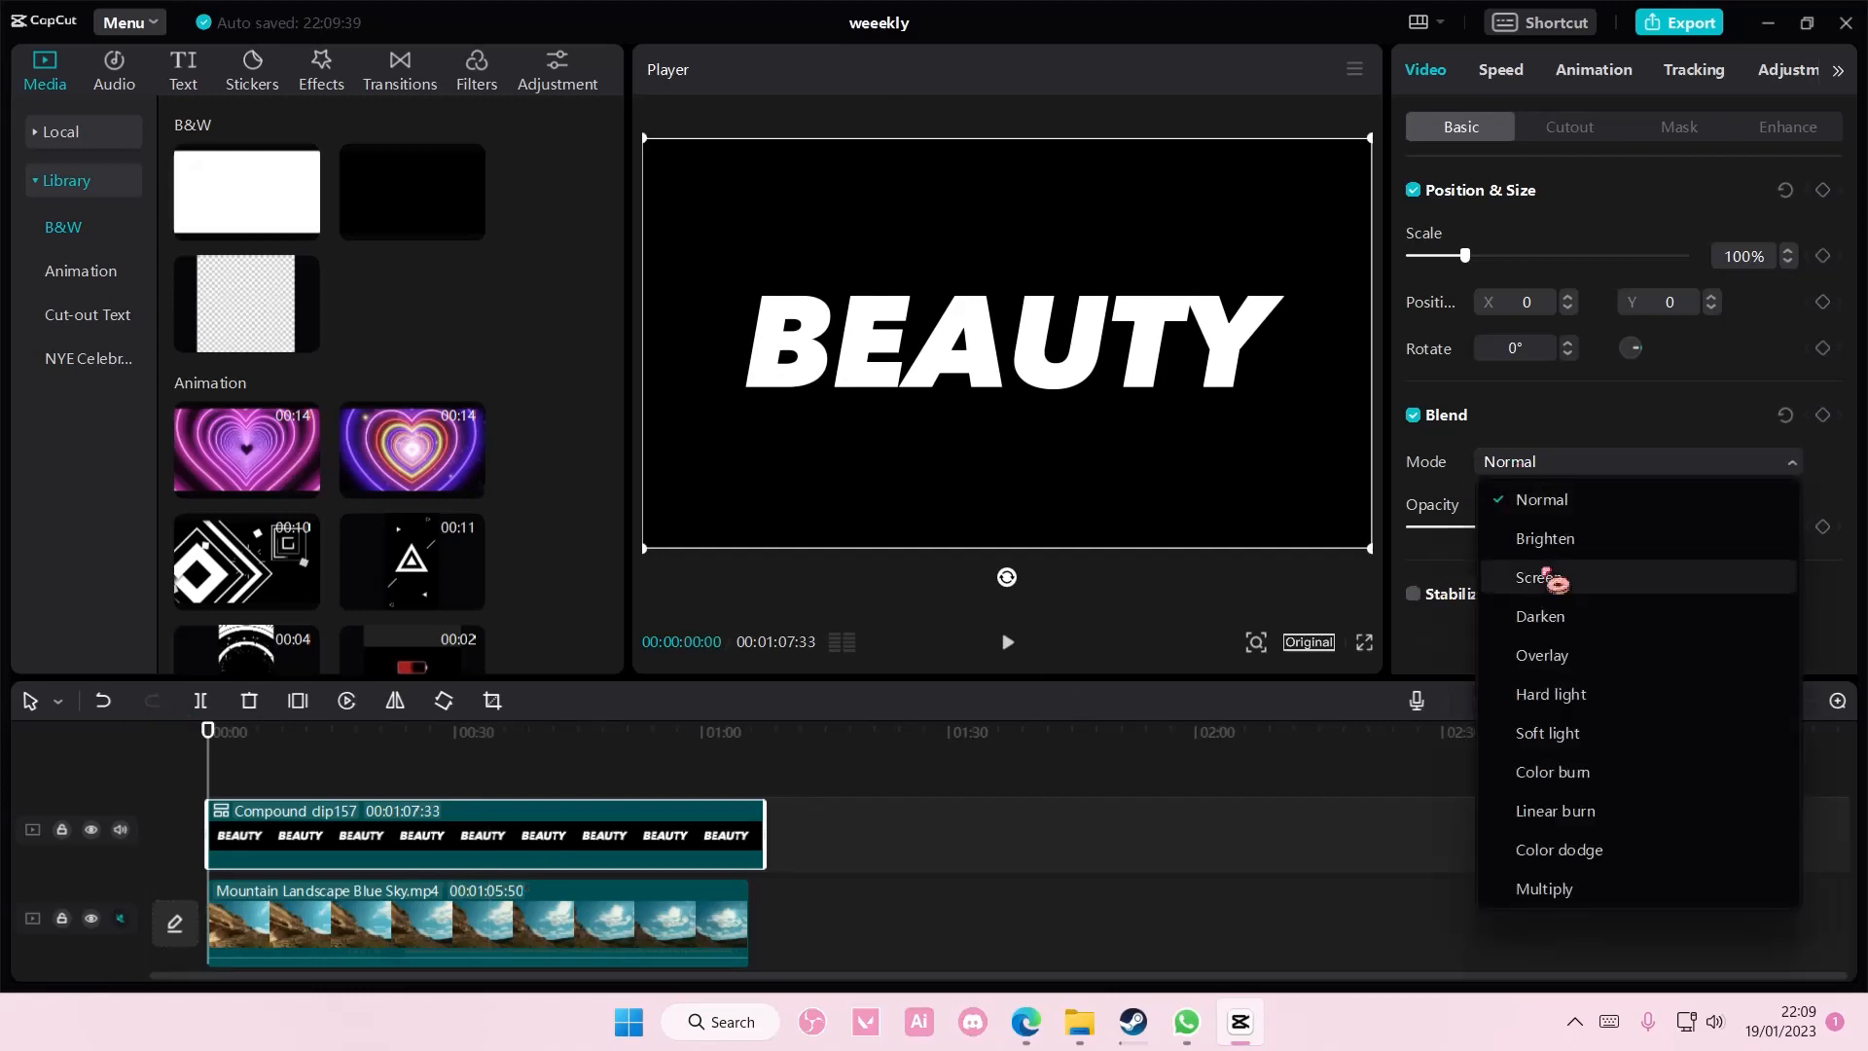
left_click(1537, 617)
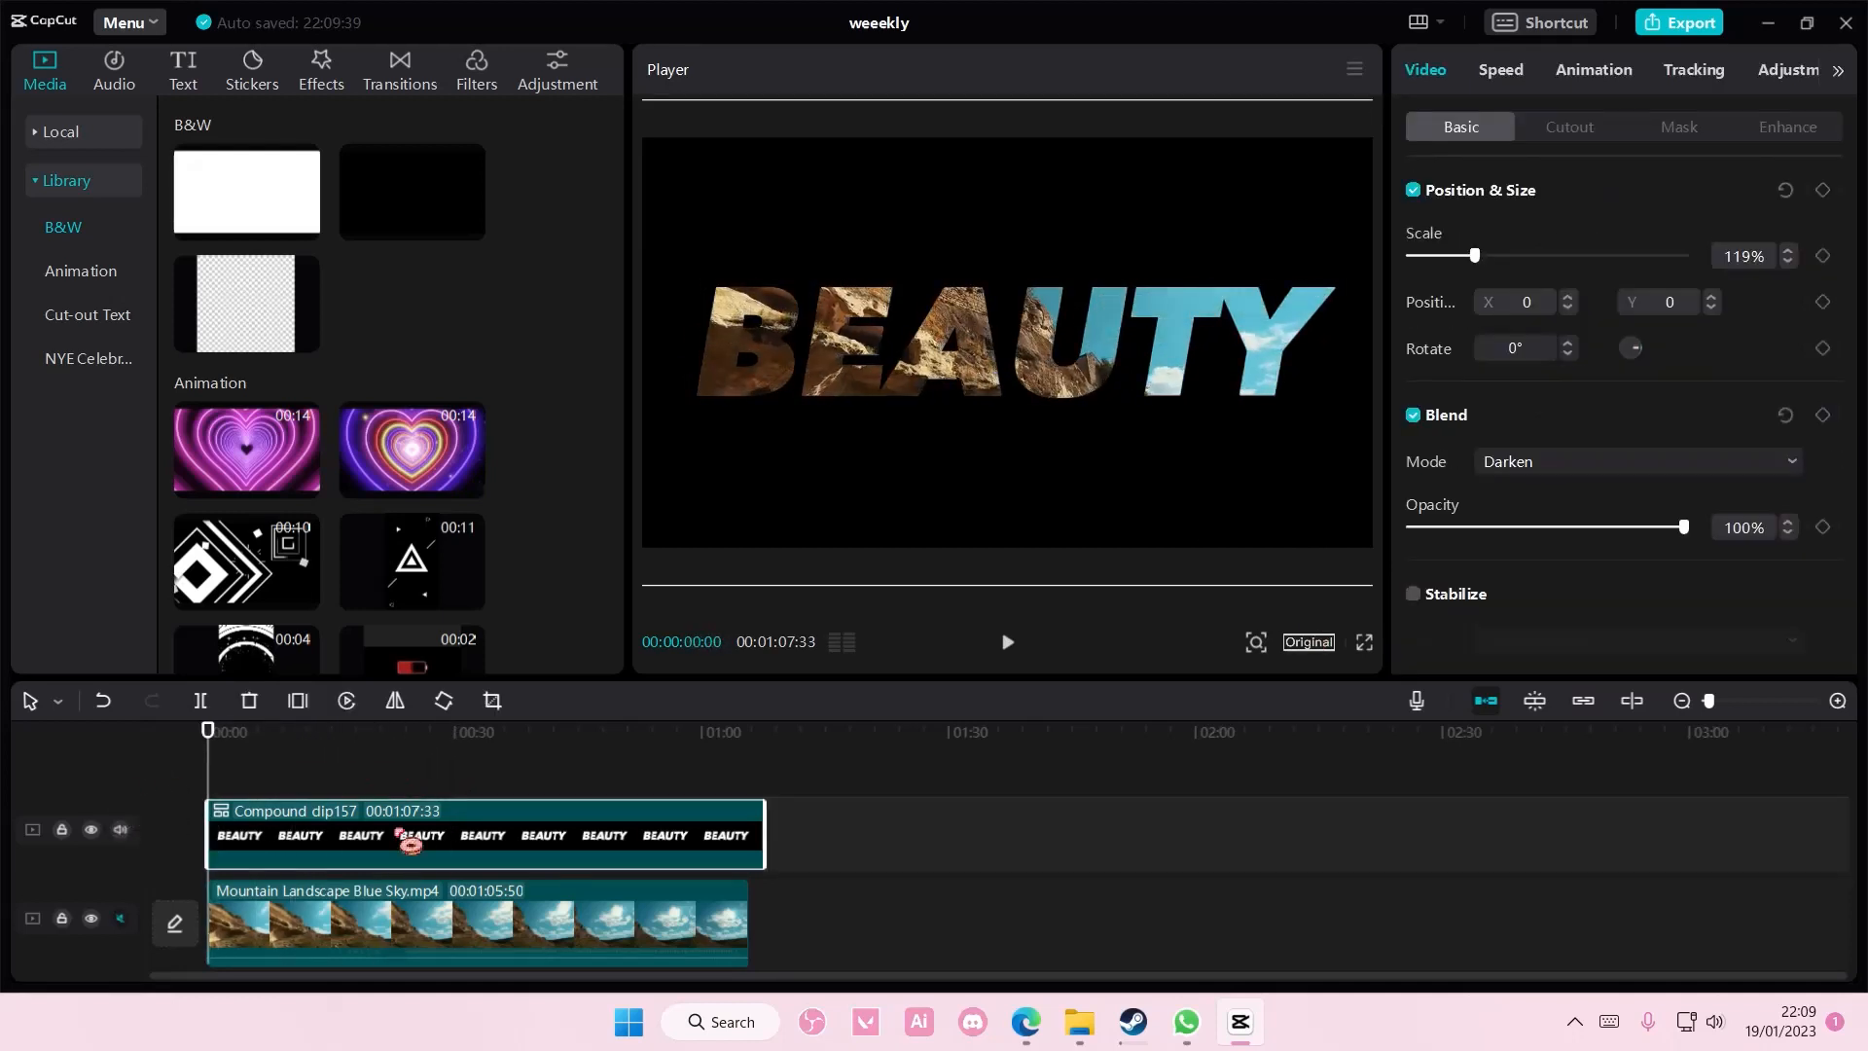
left_click(1592, 70)
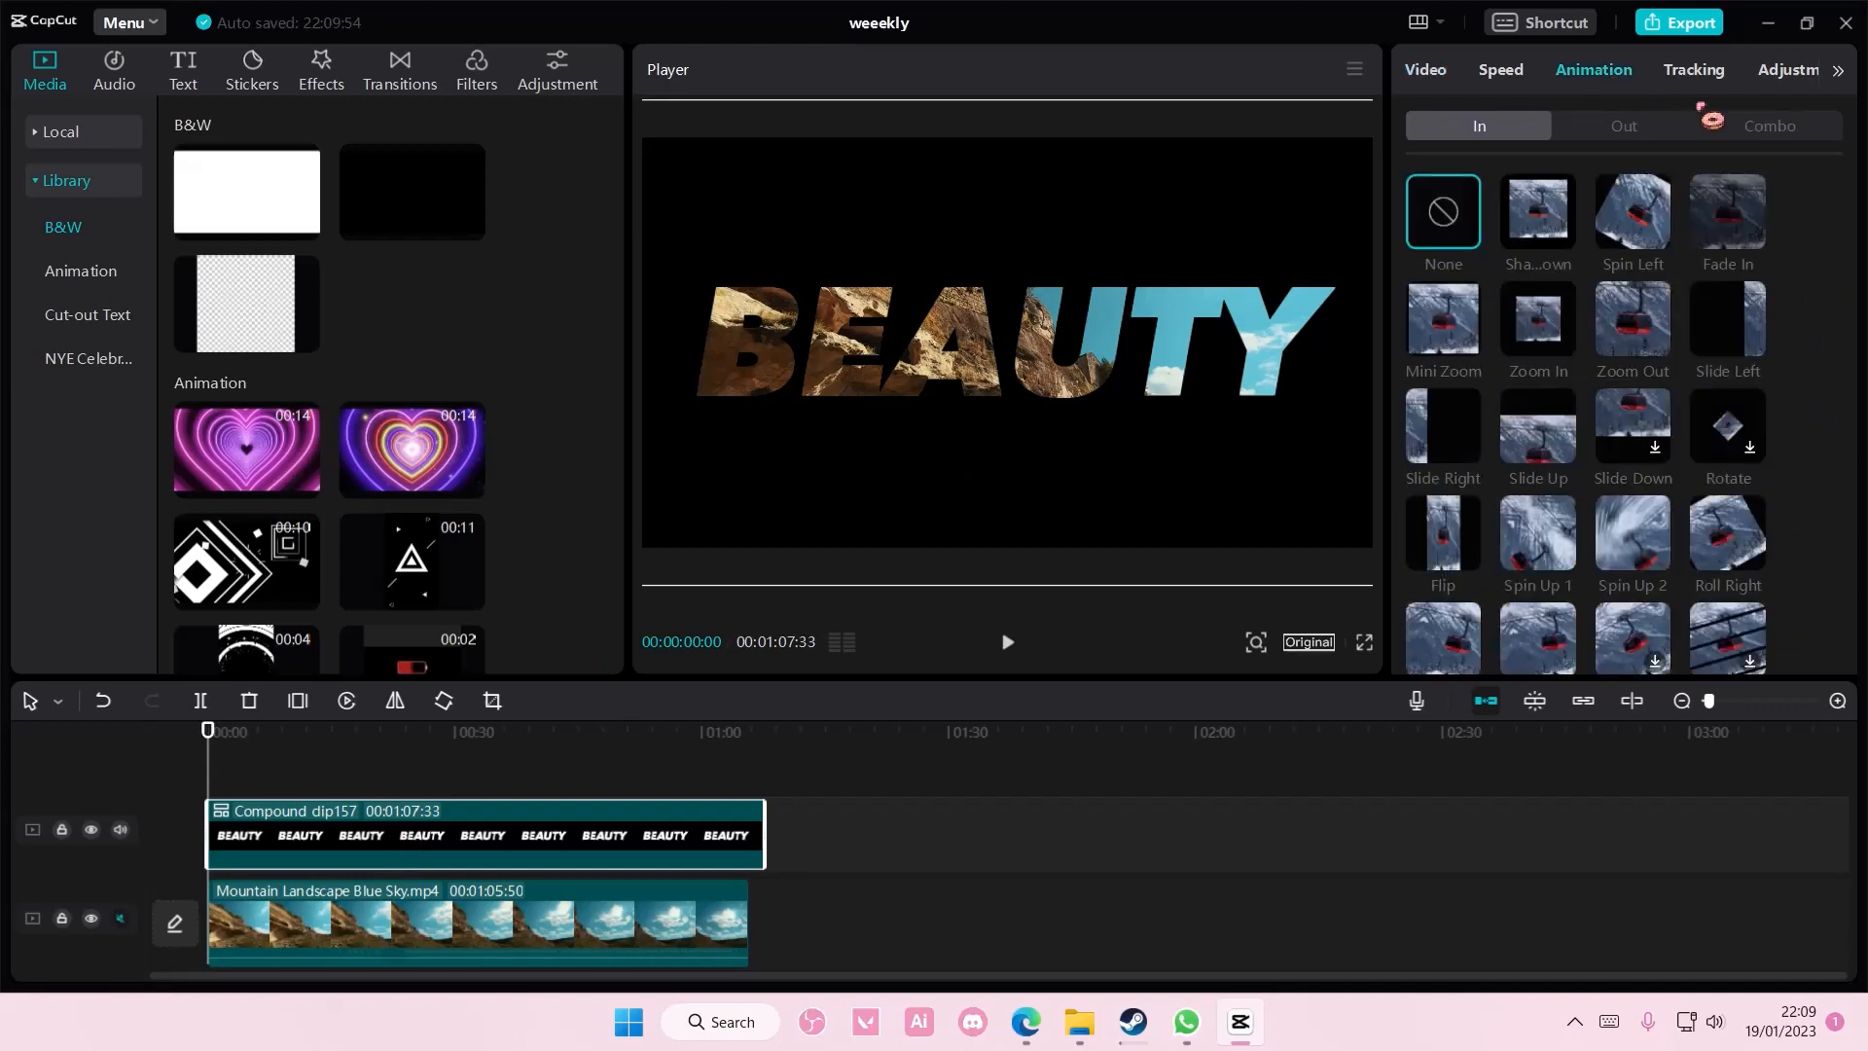
Undo the compound clip back into separate text, black background and mountain clips
left_click(1768, 124)
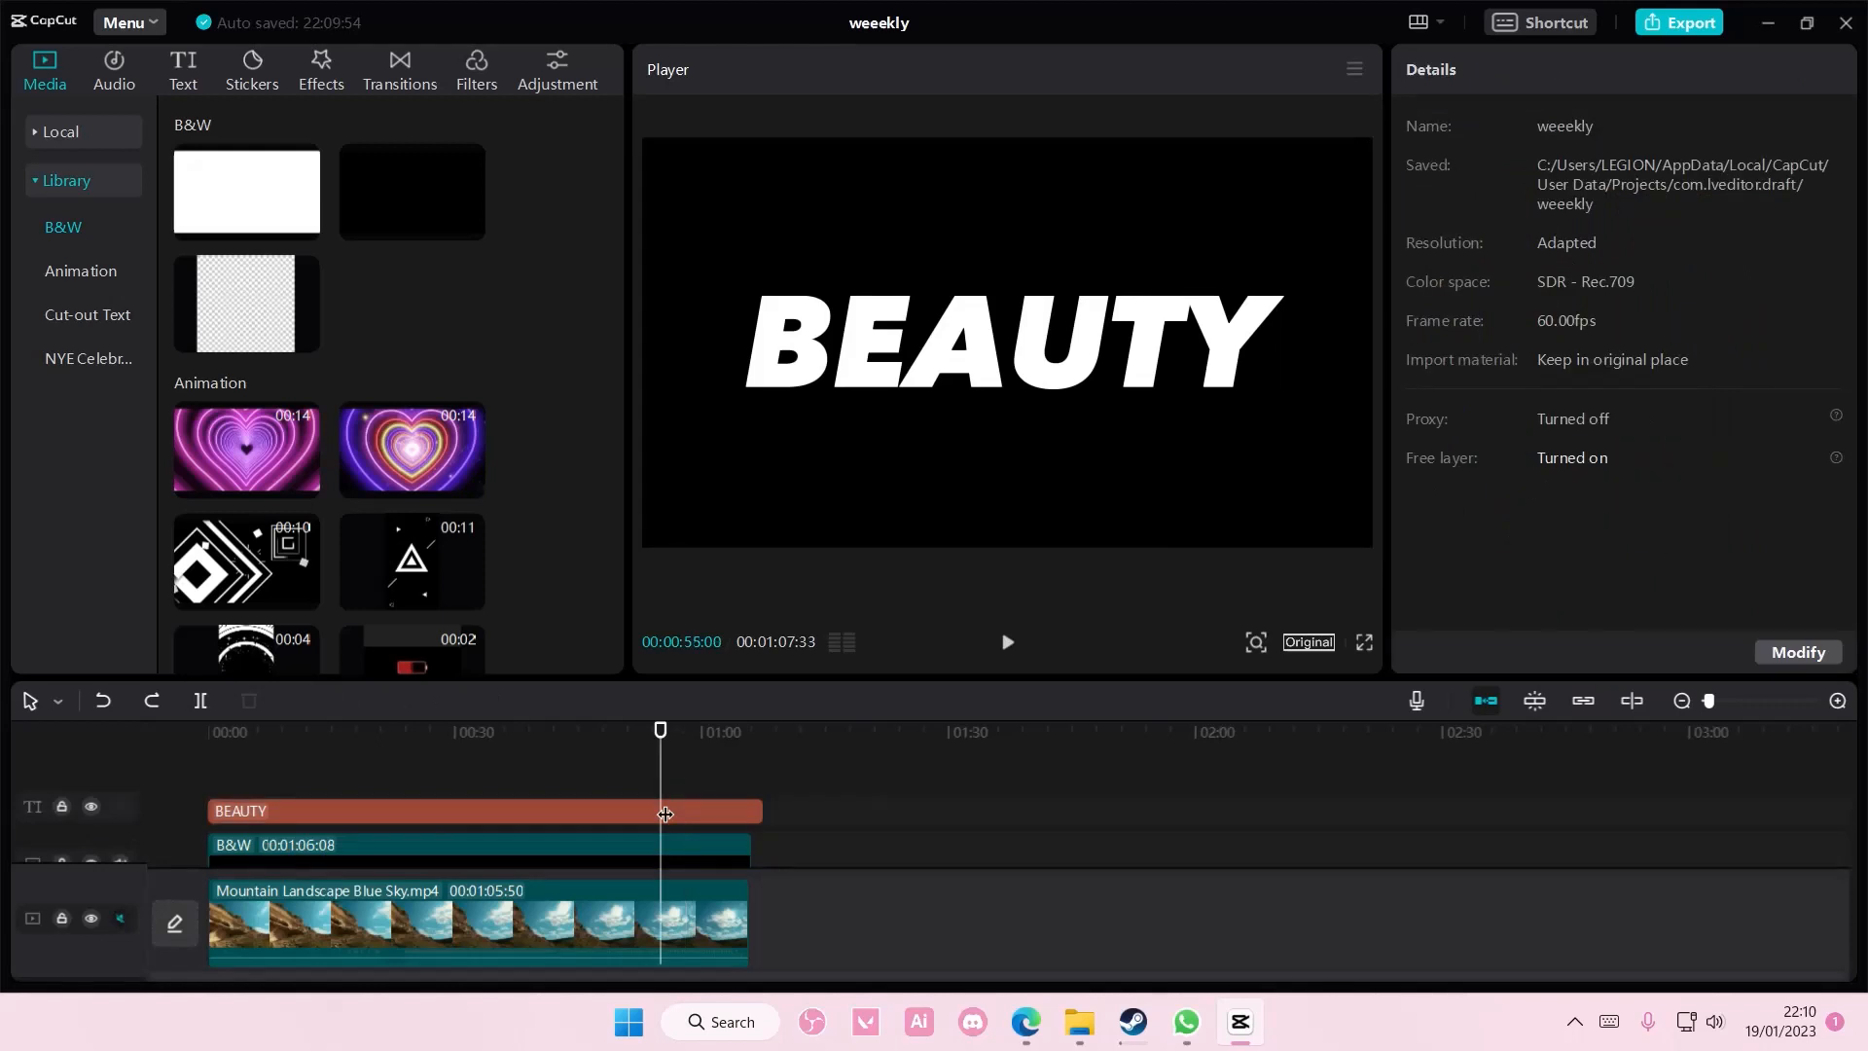
Apply the Wave loop animation to the BEAUTY text with a 2.0s speed
left_click(477, 811)
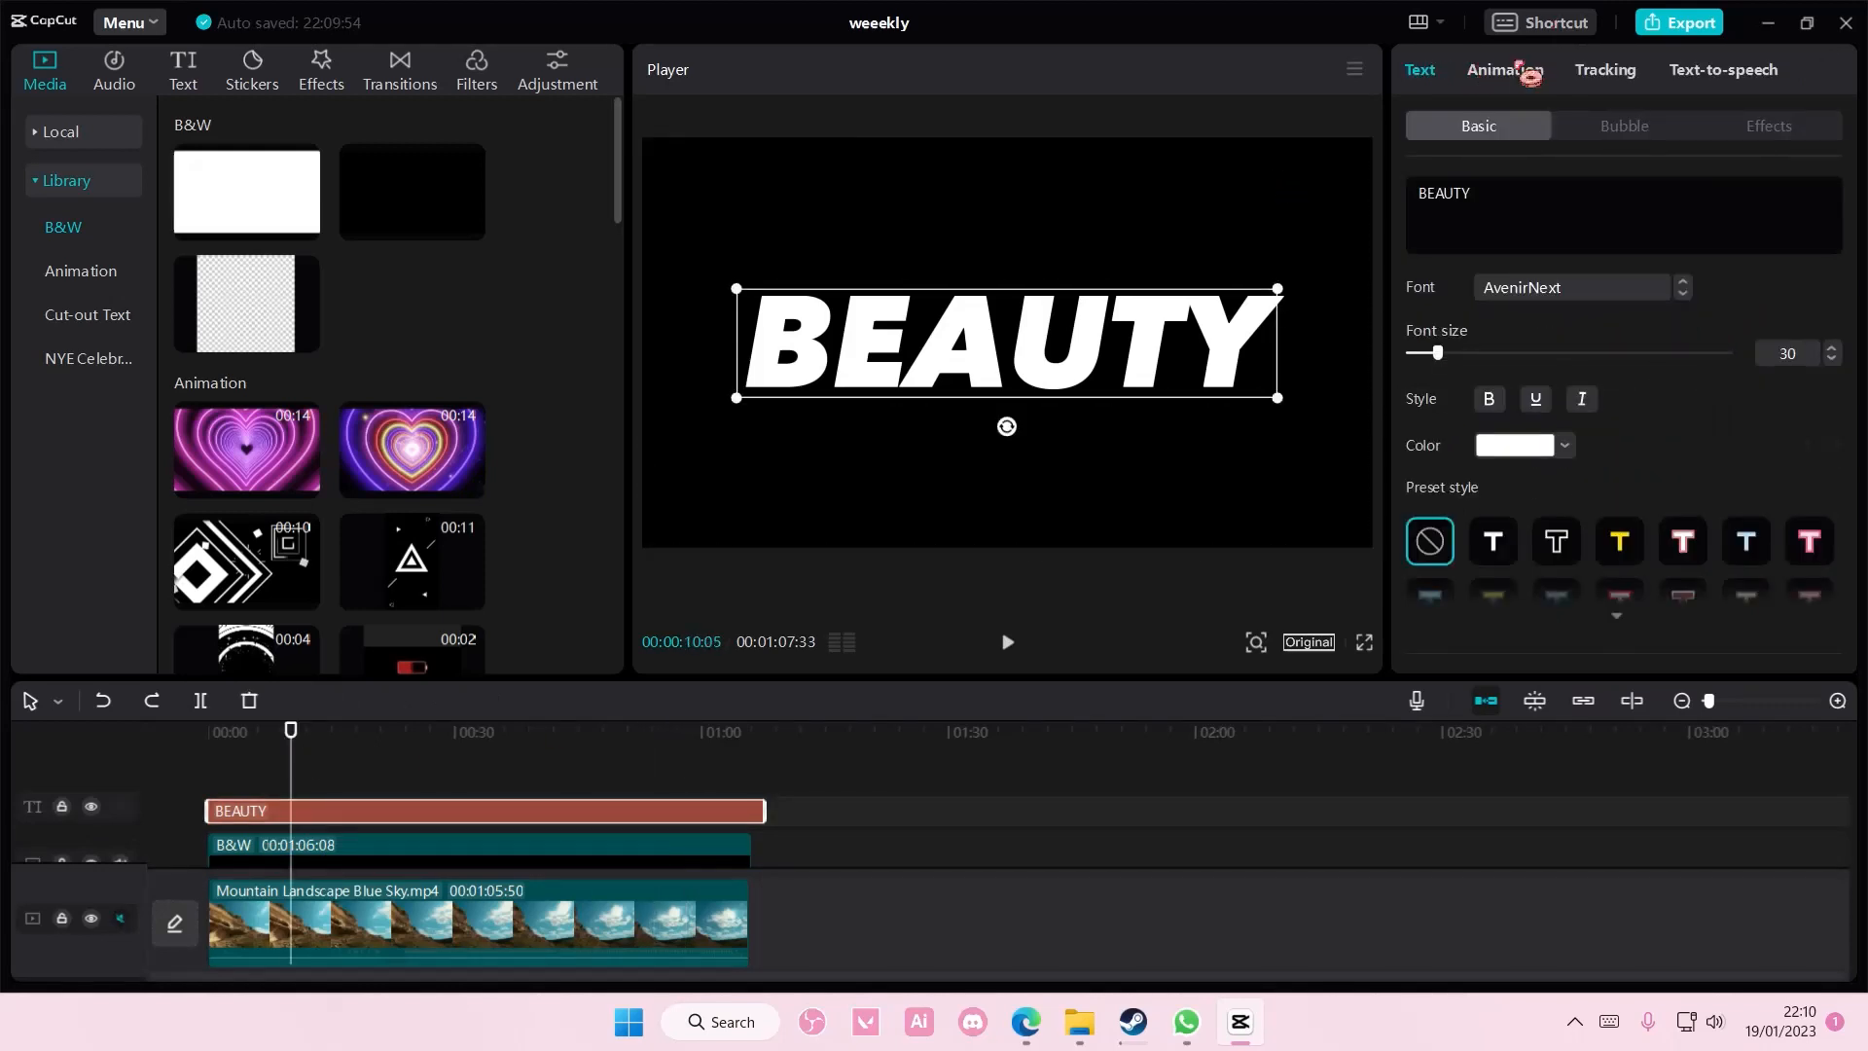
left_click(1504, 70)
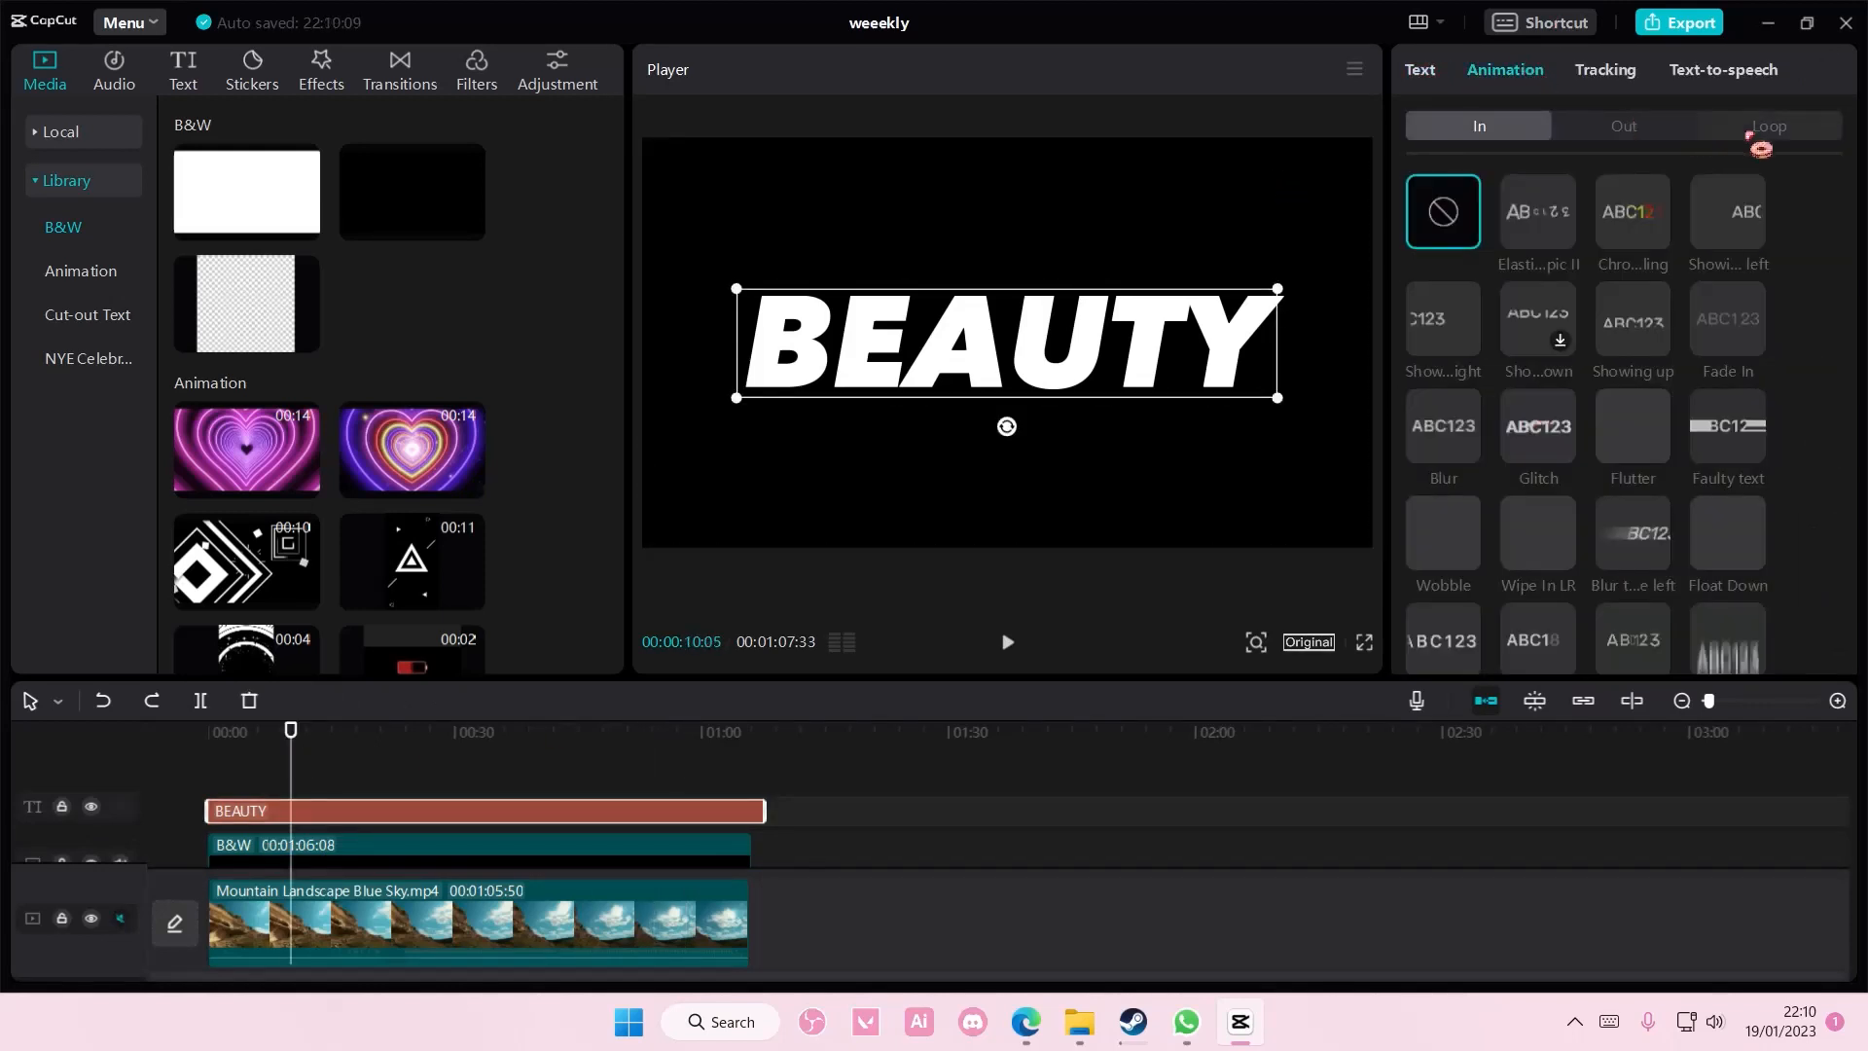
left_click(1769, 125)
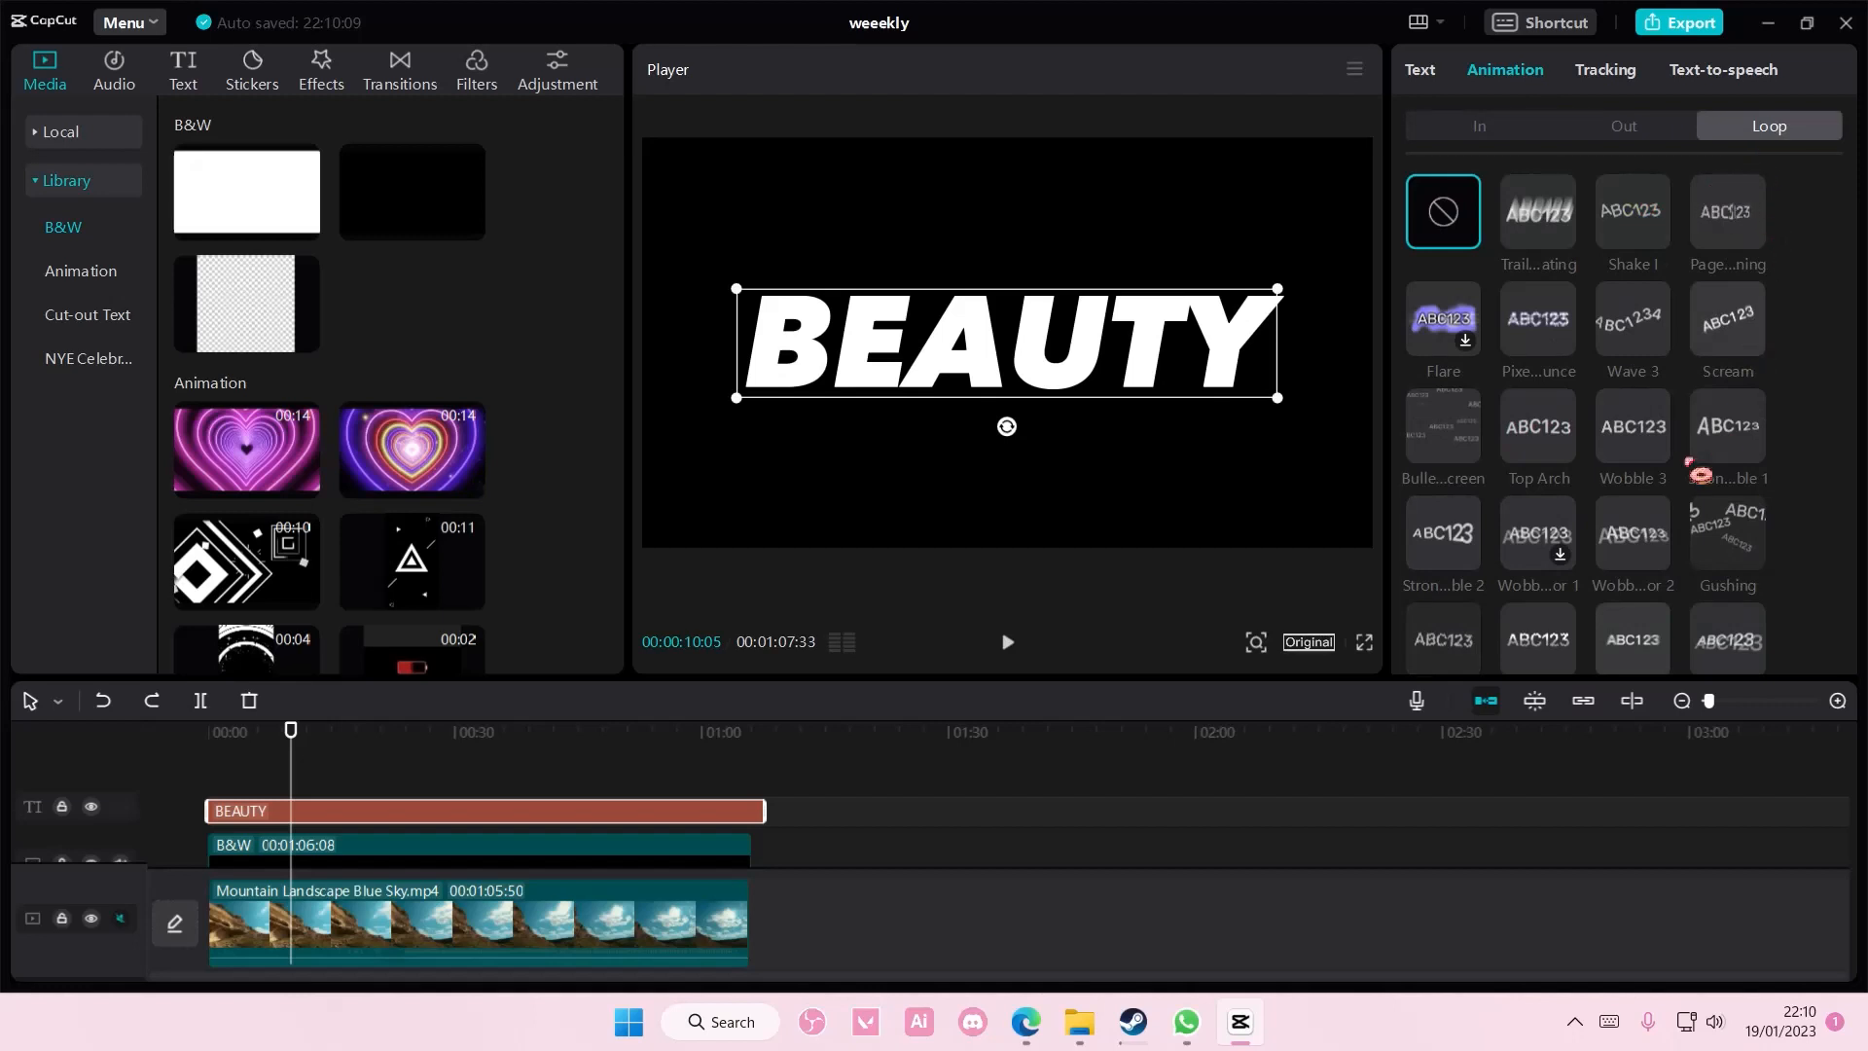
scroll("down", 3)
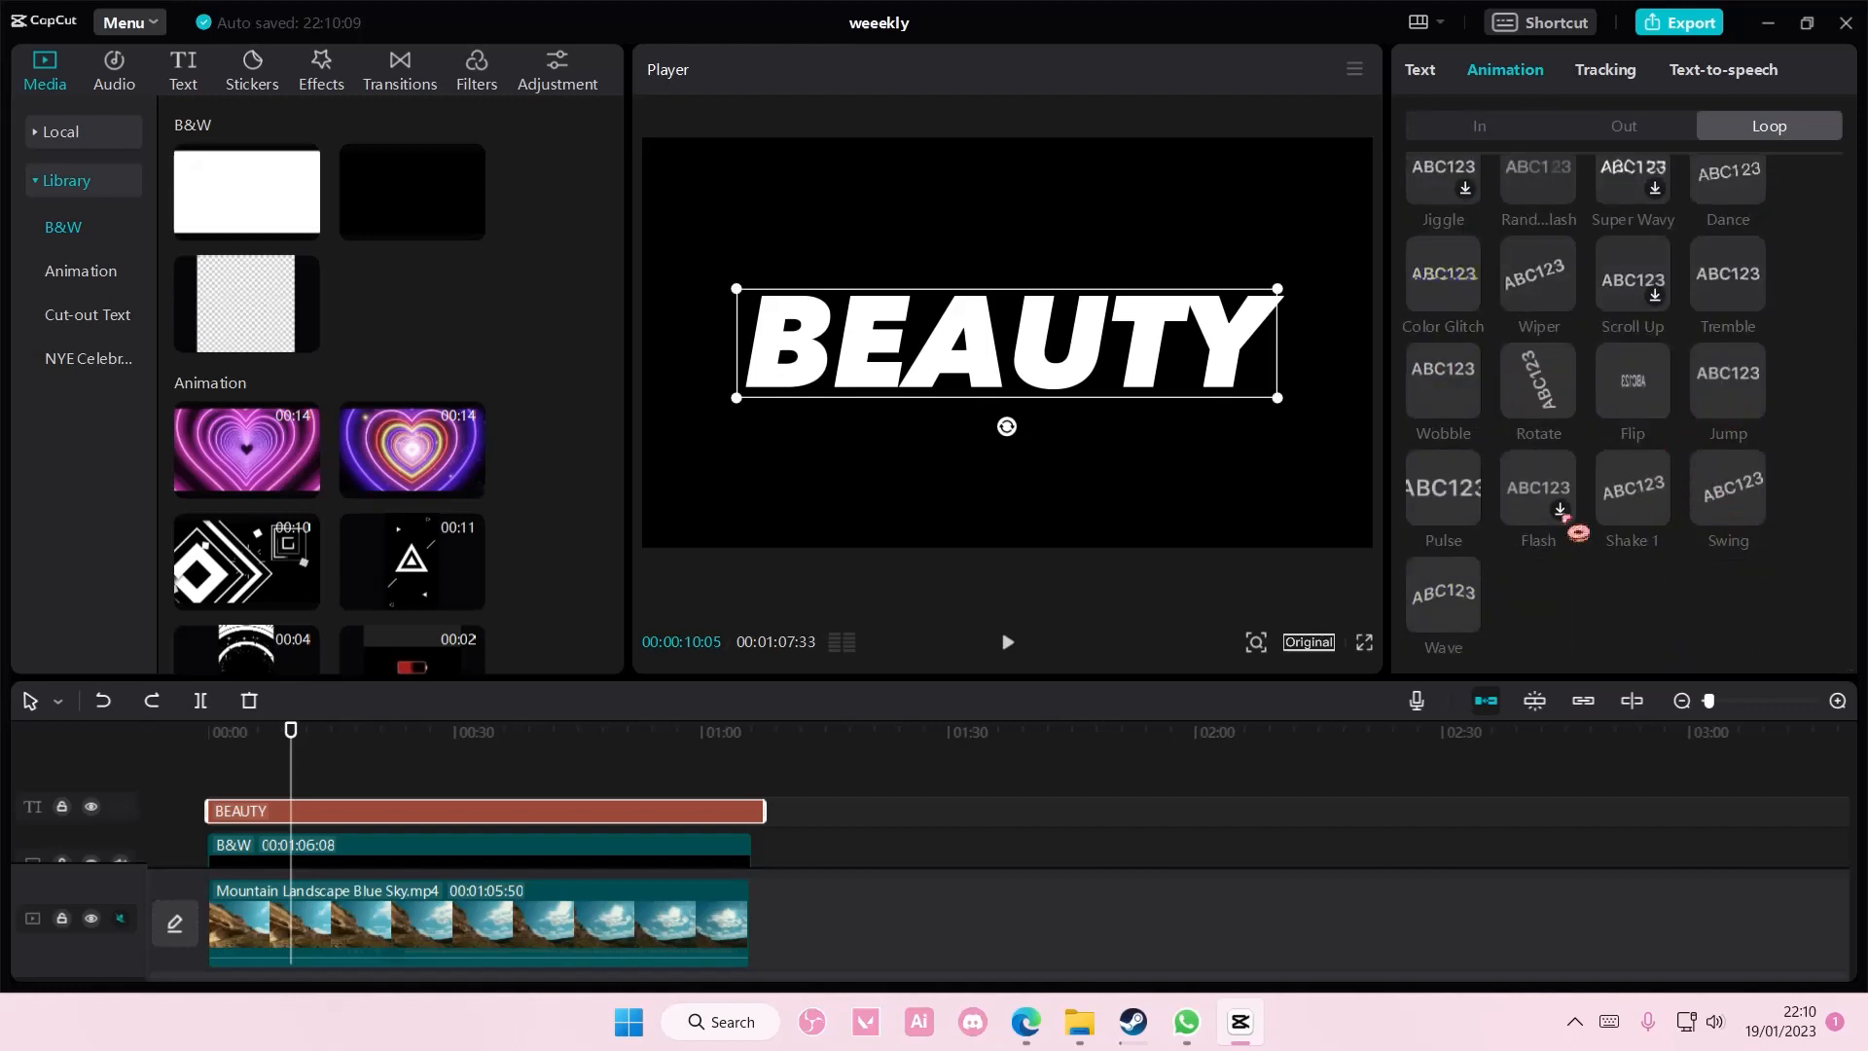
left_click(1439, 593)
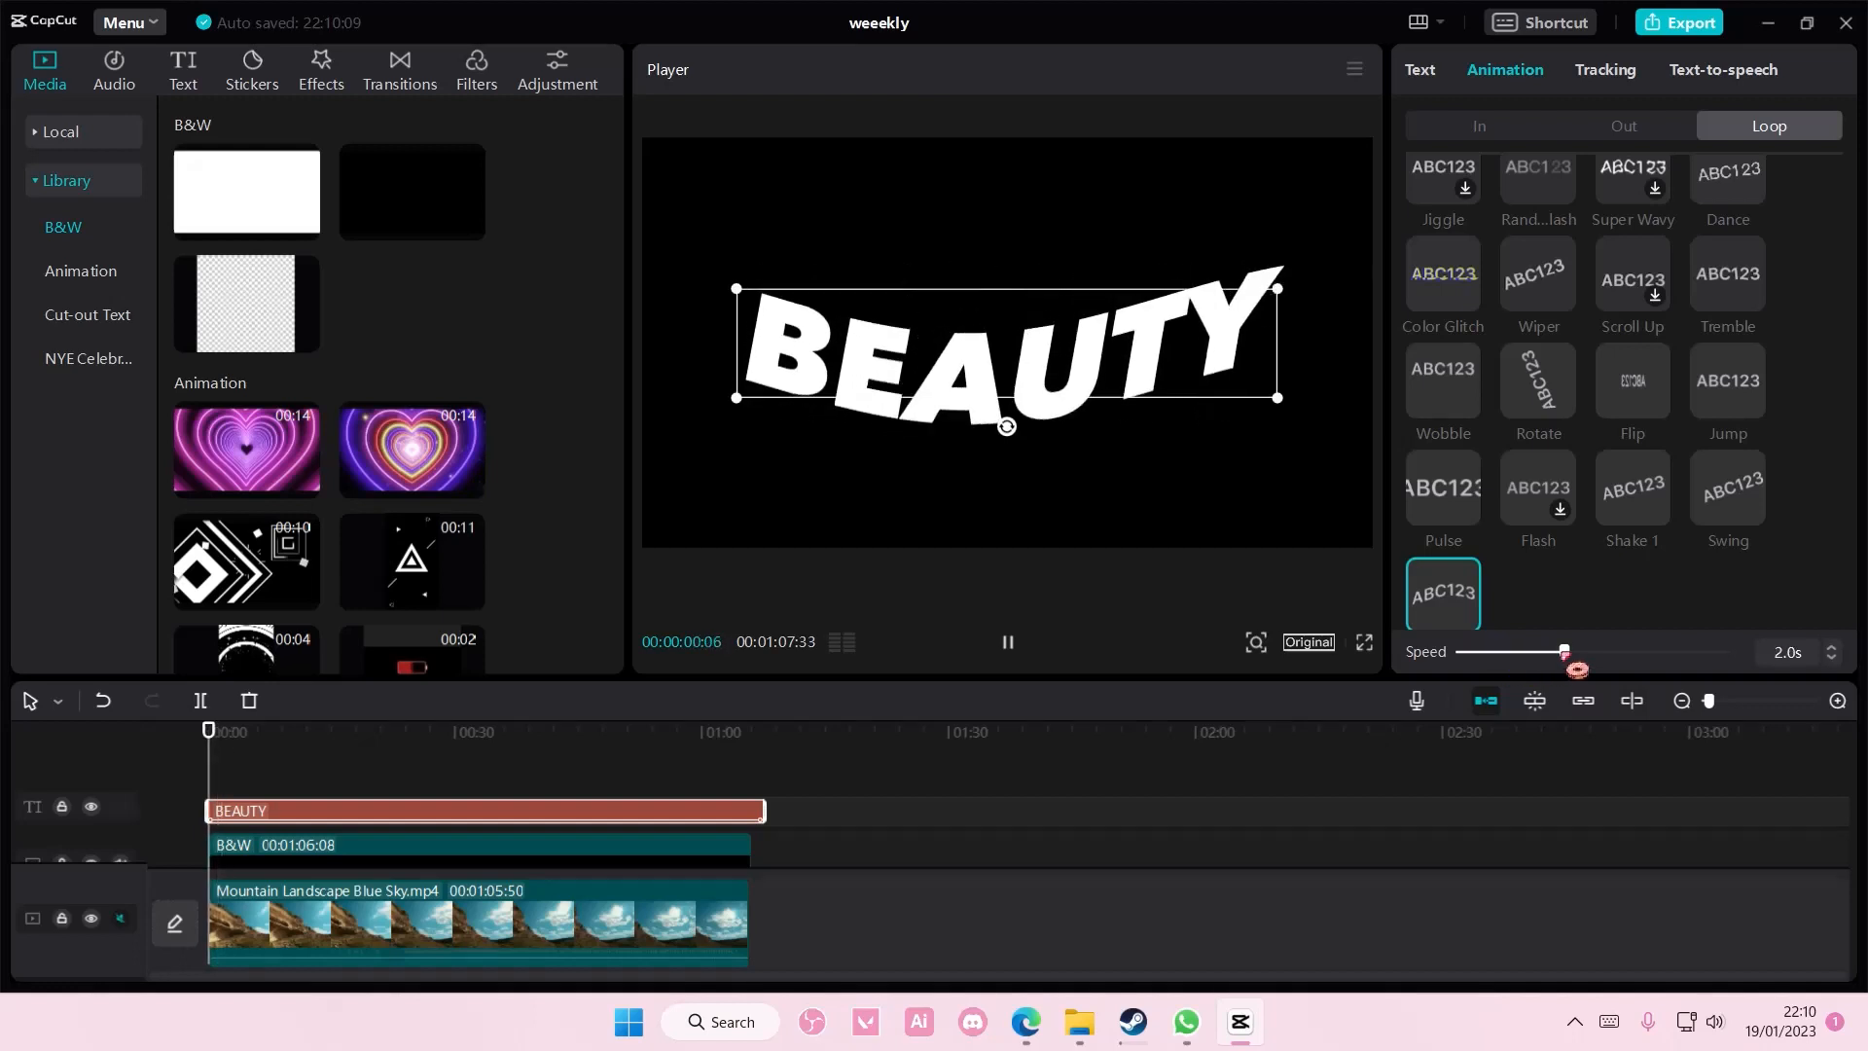
left_click_drag(1564, 650, 1638, 650)
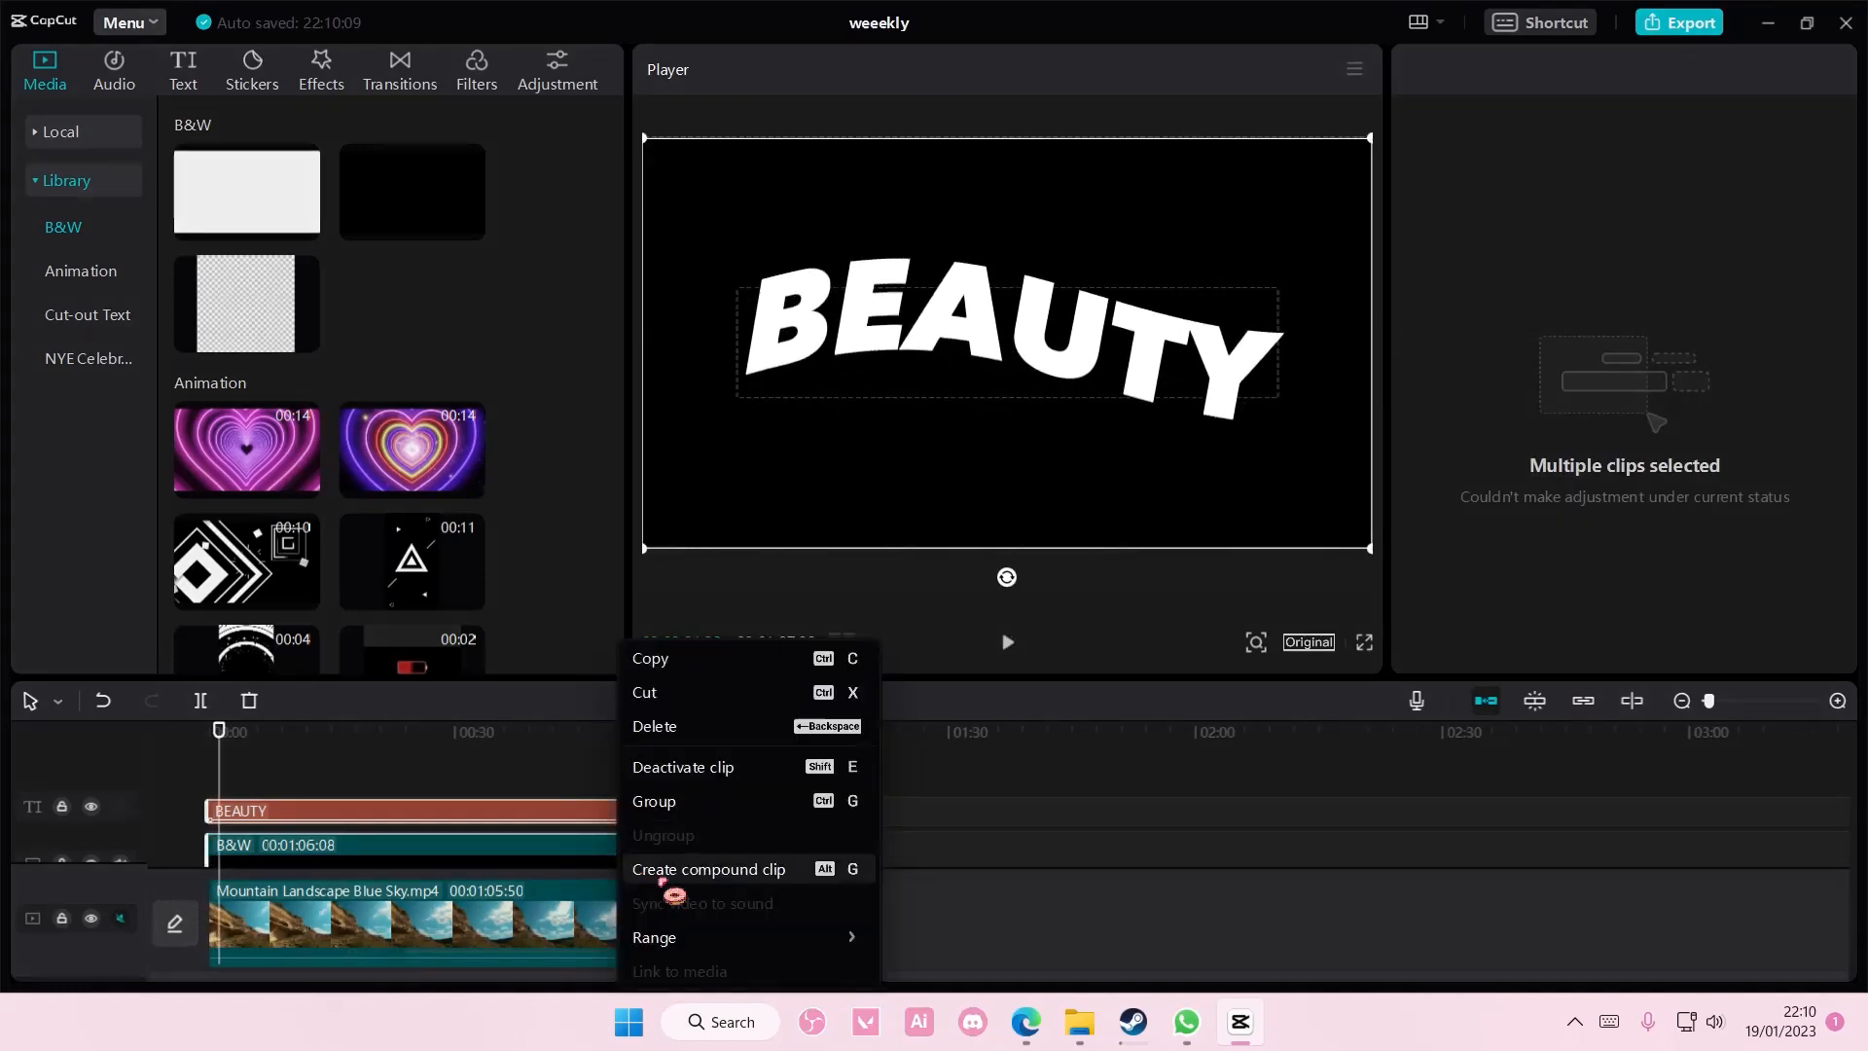
Create a compound clip from the waving BEAUTY text and black background clips
left_click(708, 868)
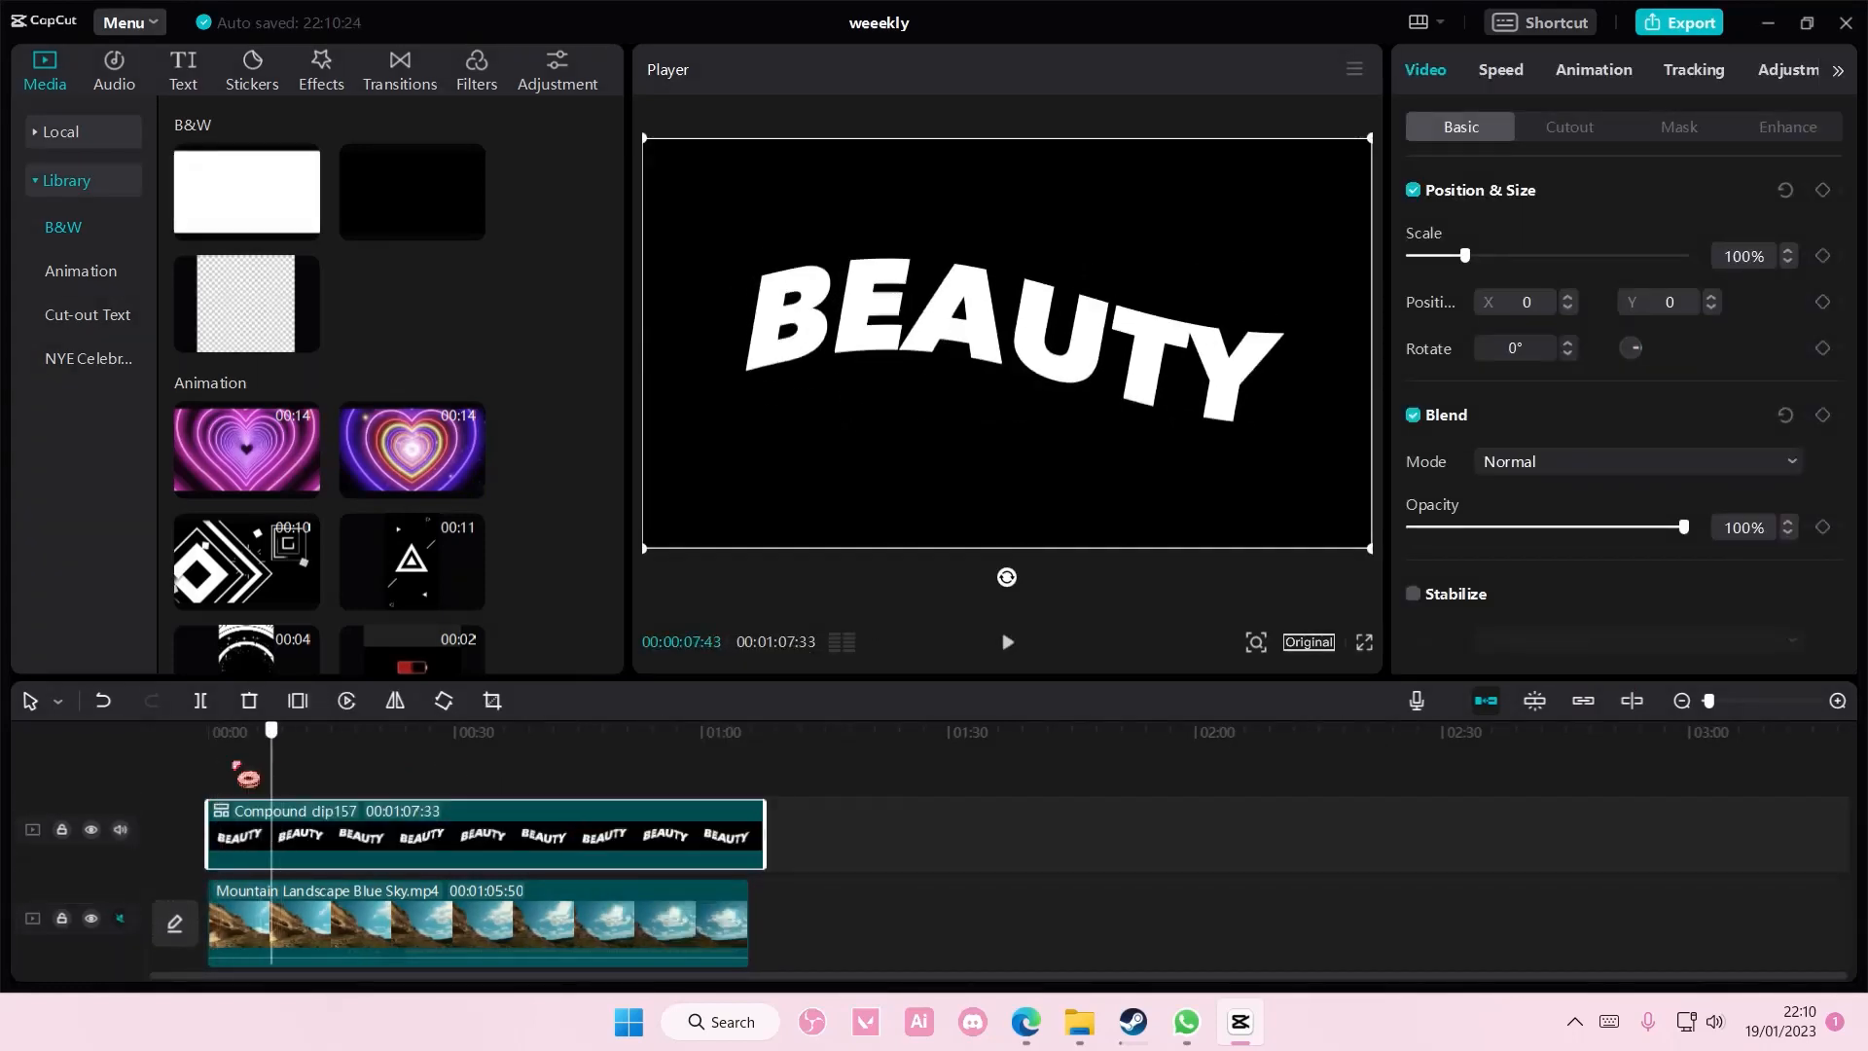
left_click(1636, 461)
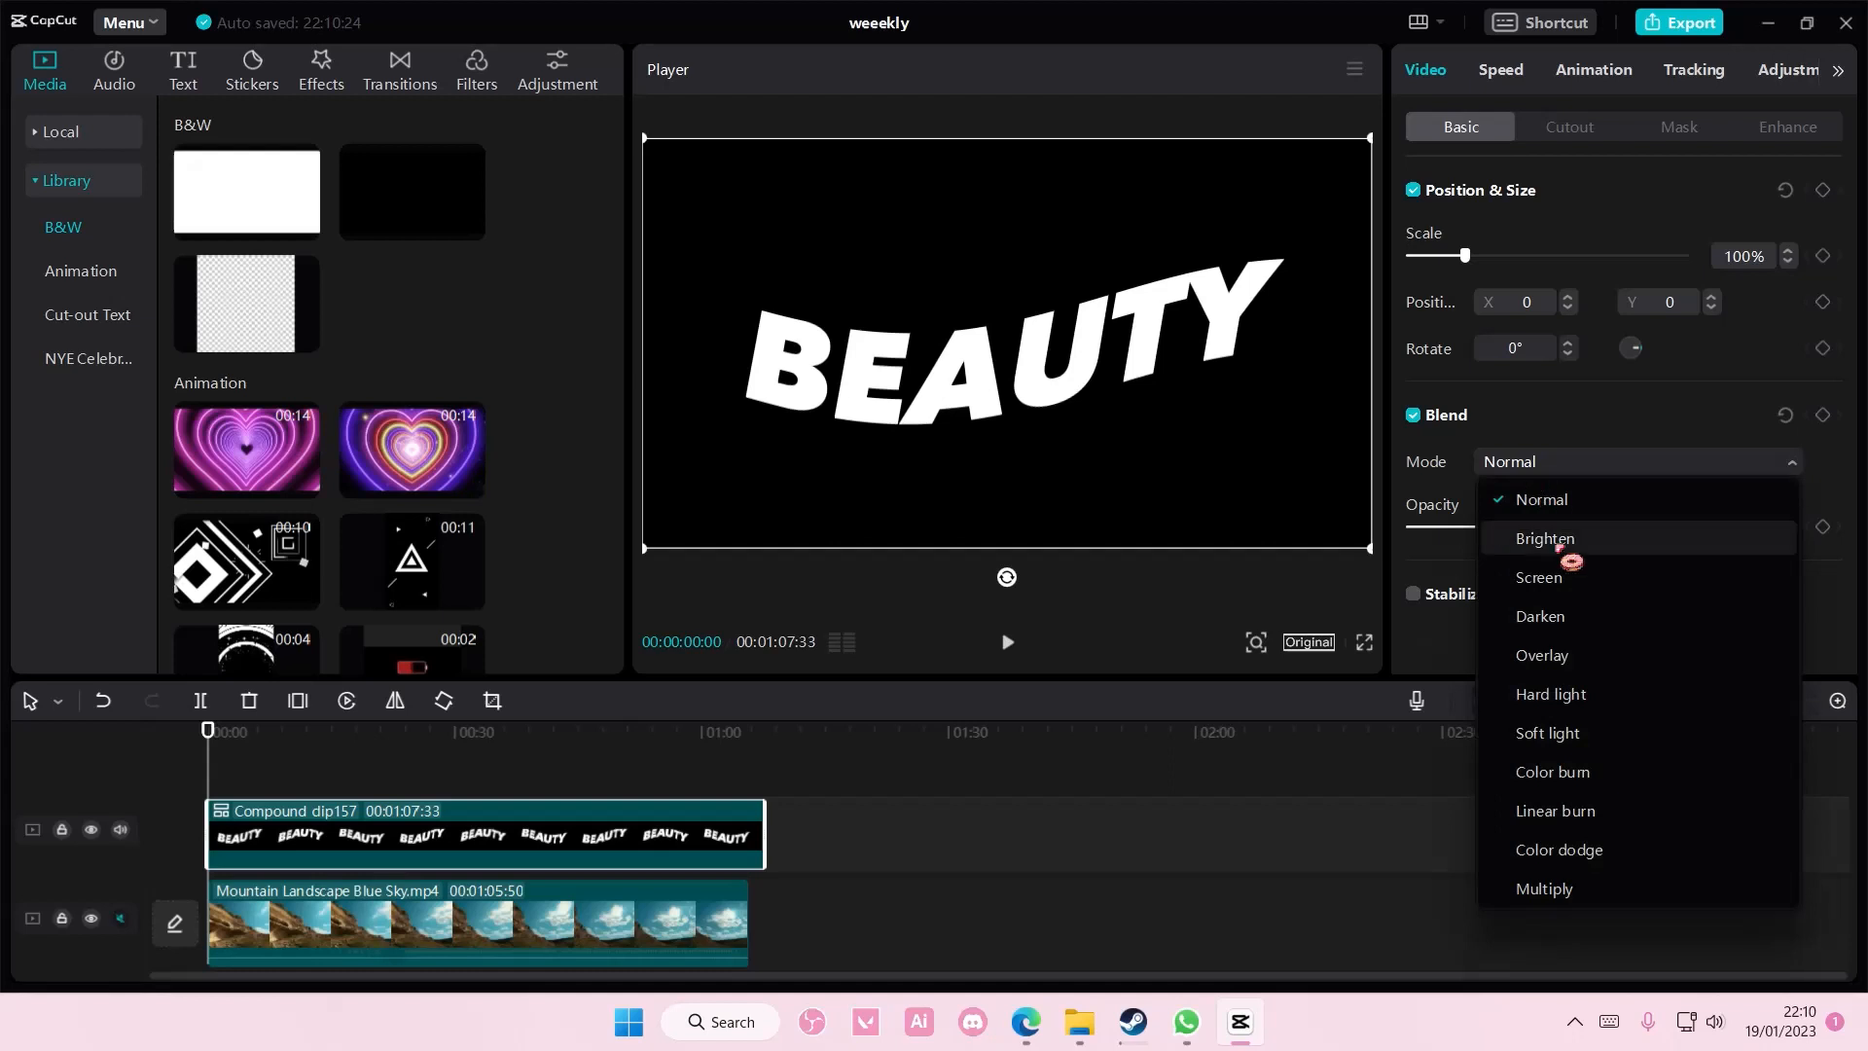